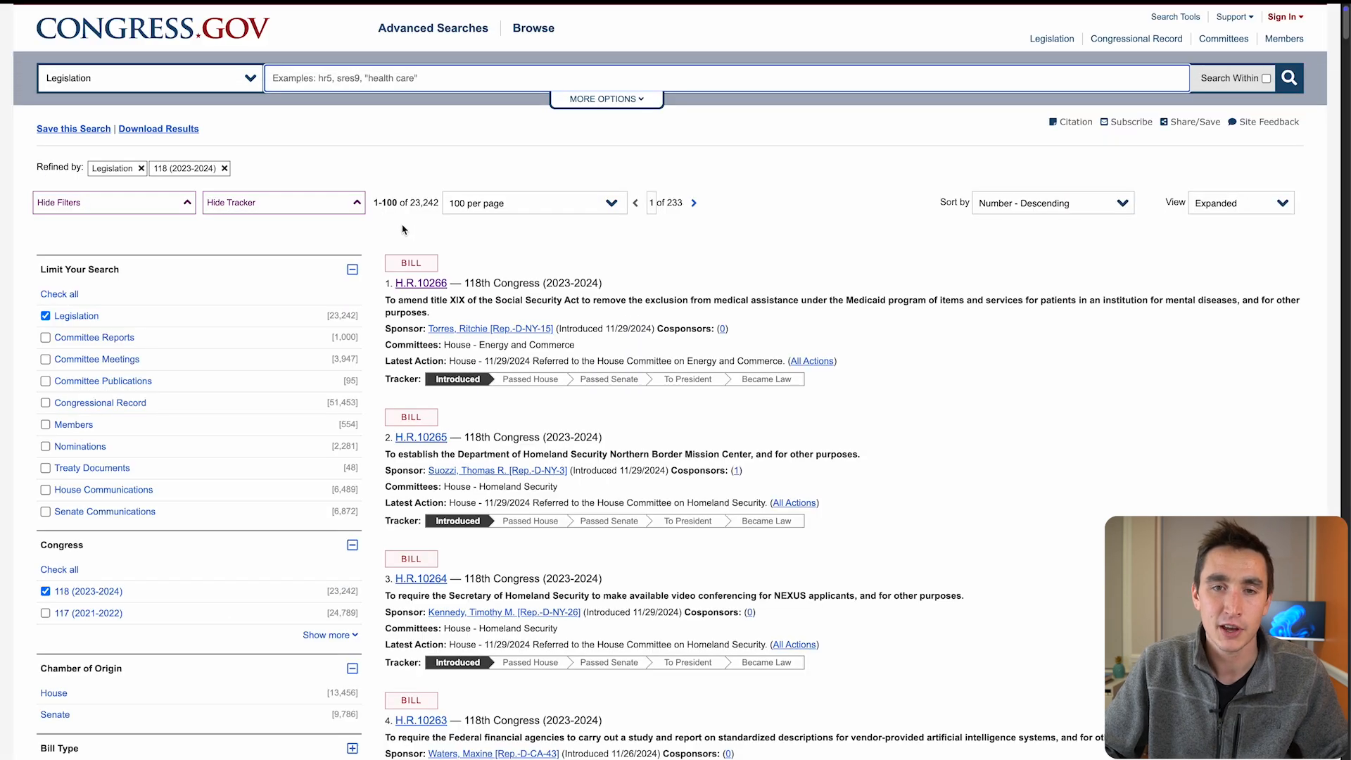
- Scroll through the 118th Congress legislation results and the GovInfo API documentation
{"action": "scroll", "scroll_direction": "down", "scroll_amount": 3}
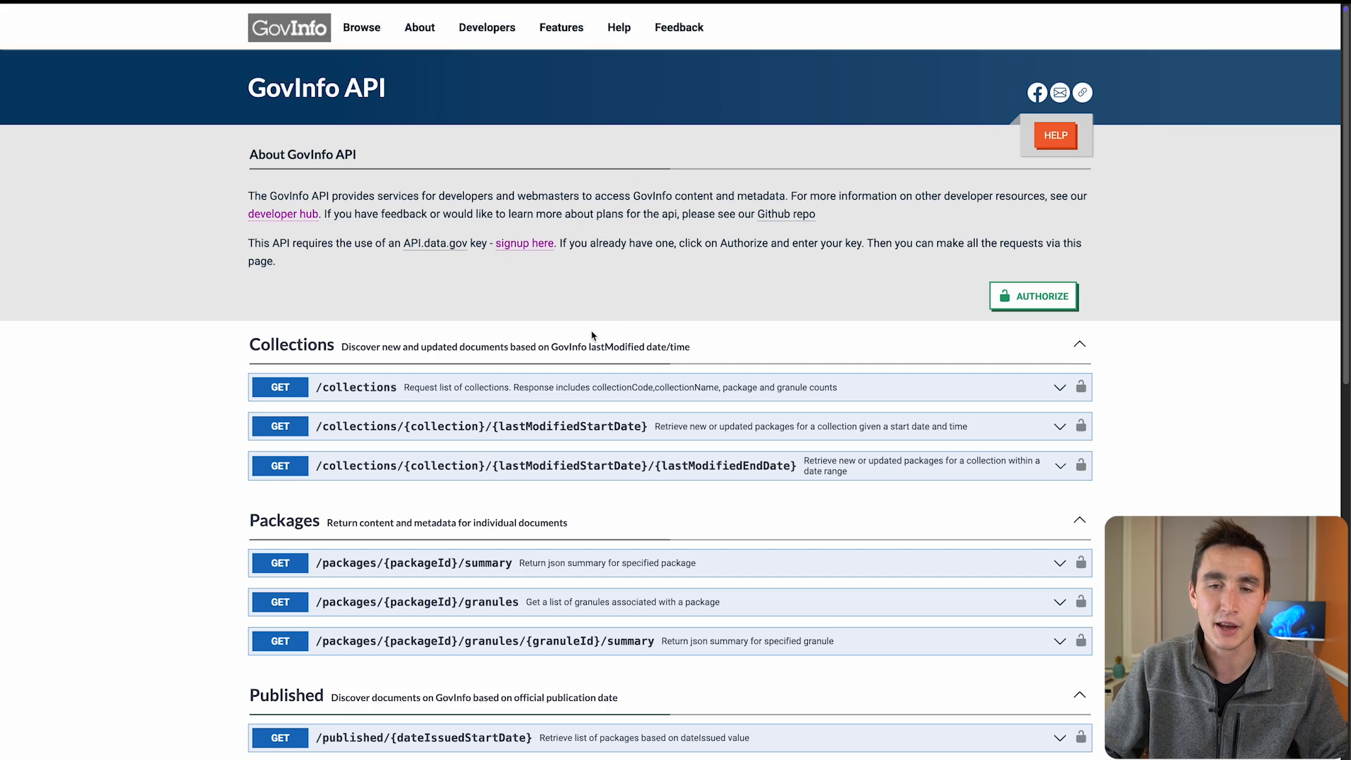
{"action": "mouse_move", "coordinate": [618, 276]}
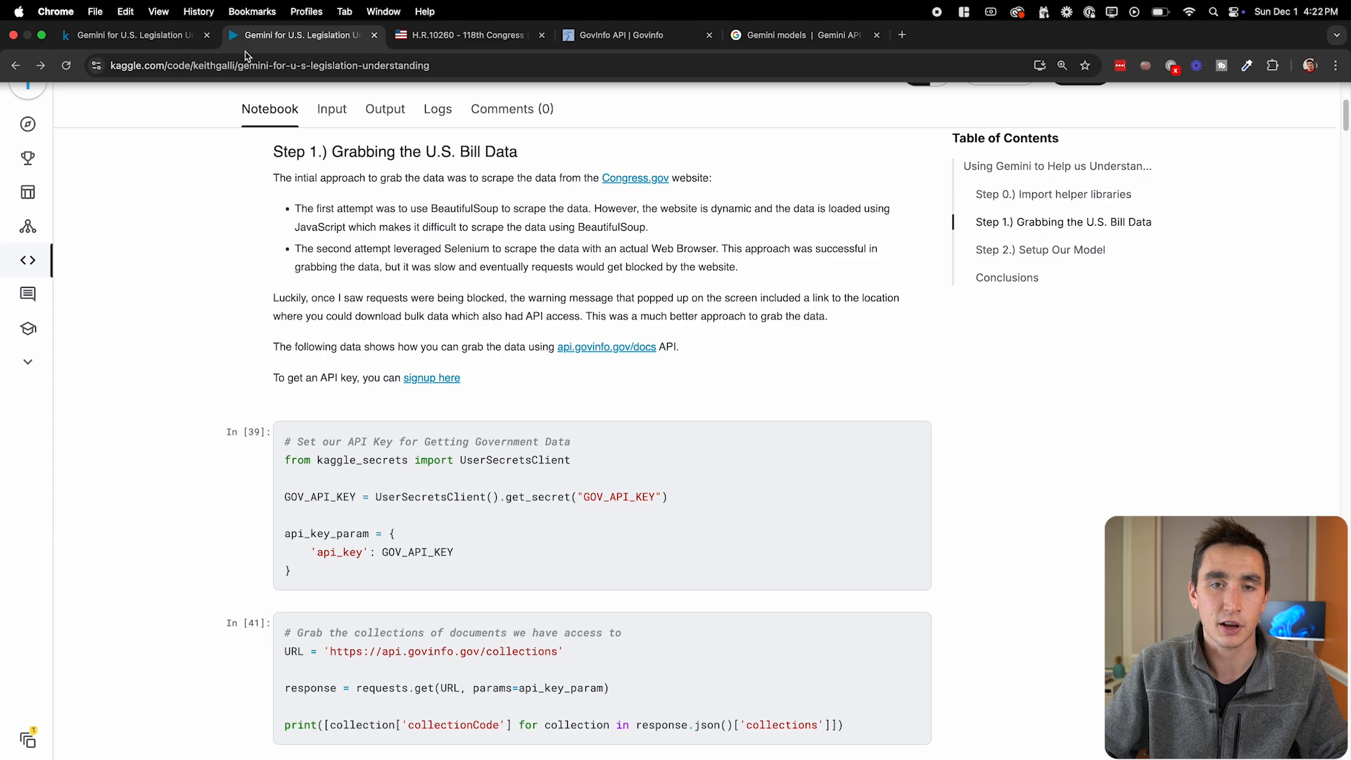
{"action": "scroll", "scroll_direction": "down", "scroll_amount": 3}
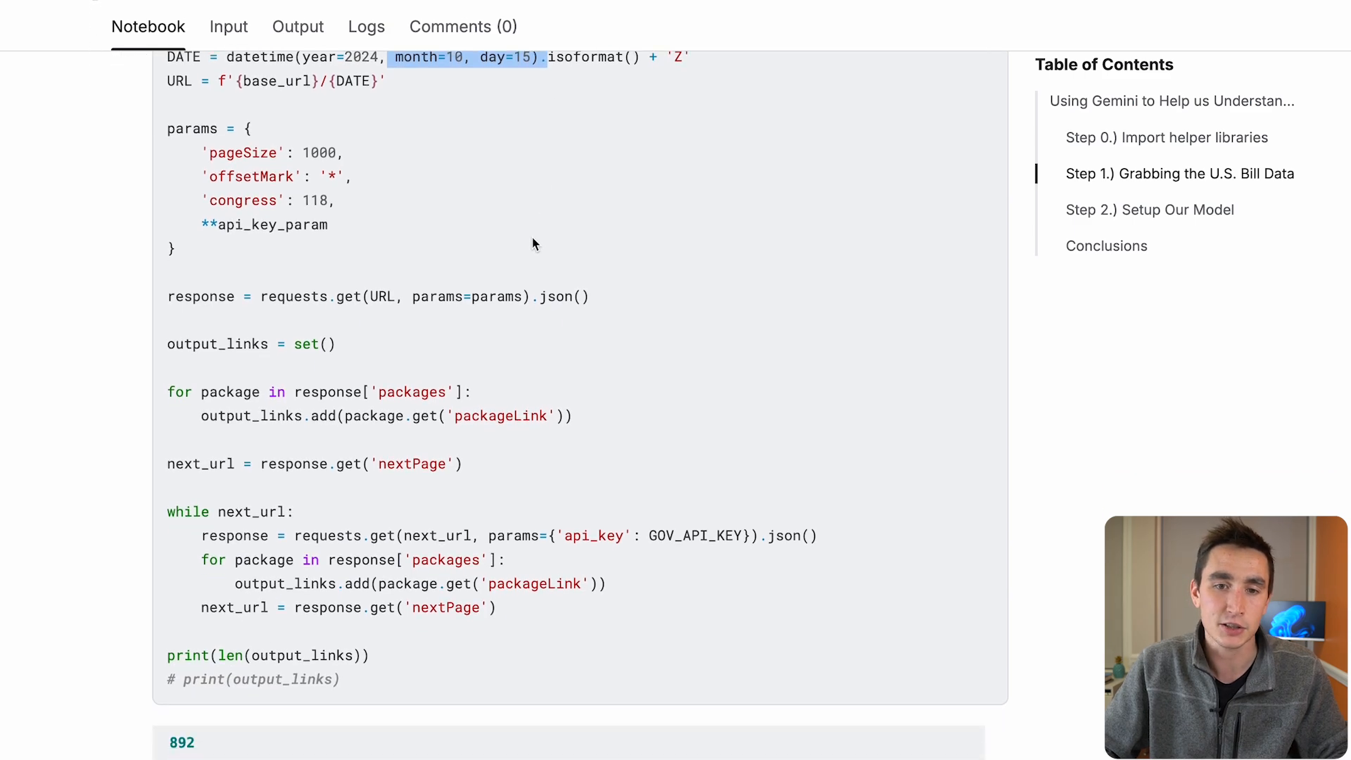
{"action": "scroll", "scroll_direction": "down", "scroll_amount": 3}
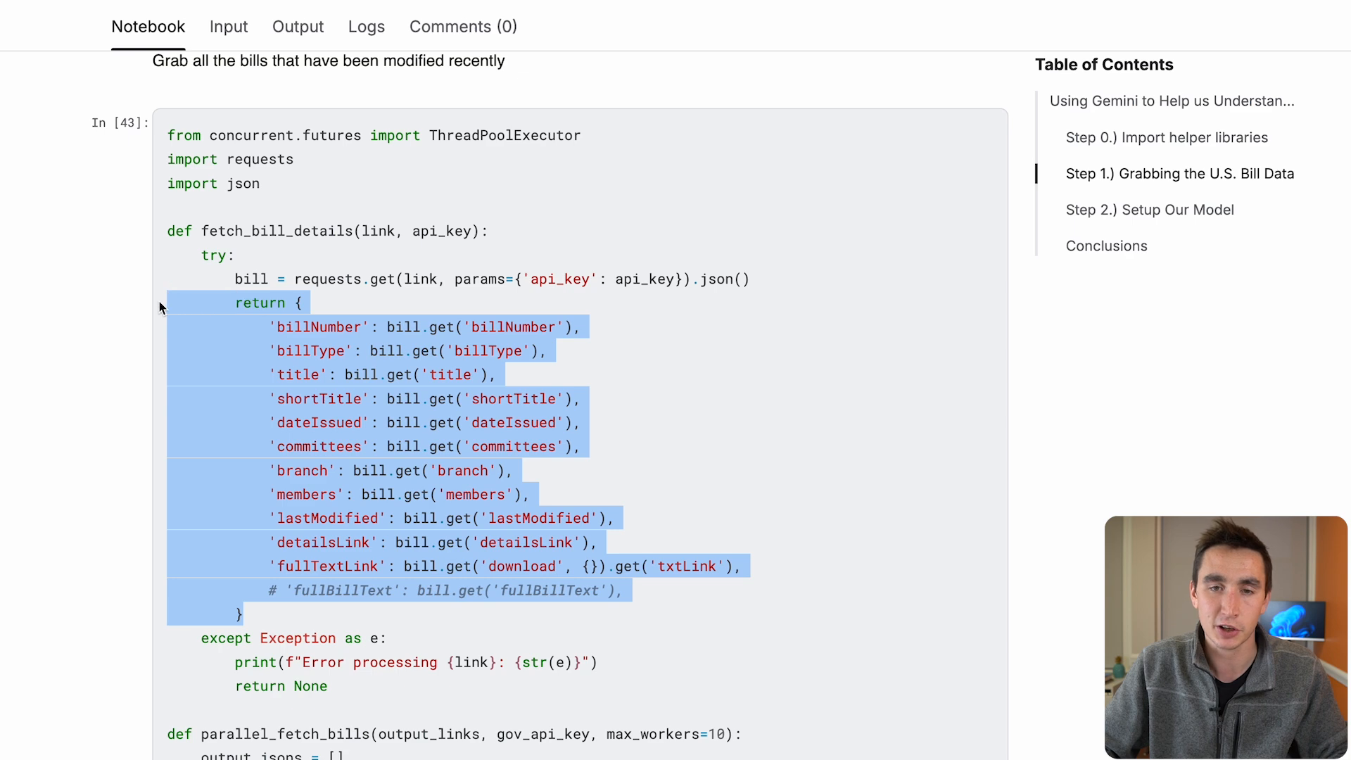
{"action": "scroll", "scroll_direction": "down", "scroll_amount": 3}
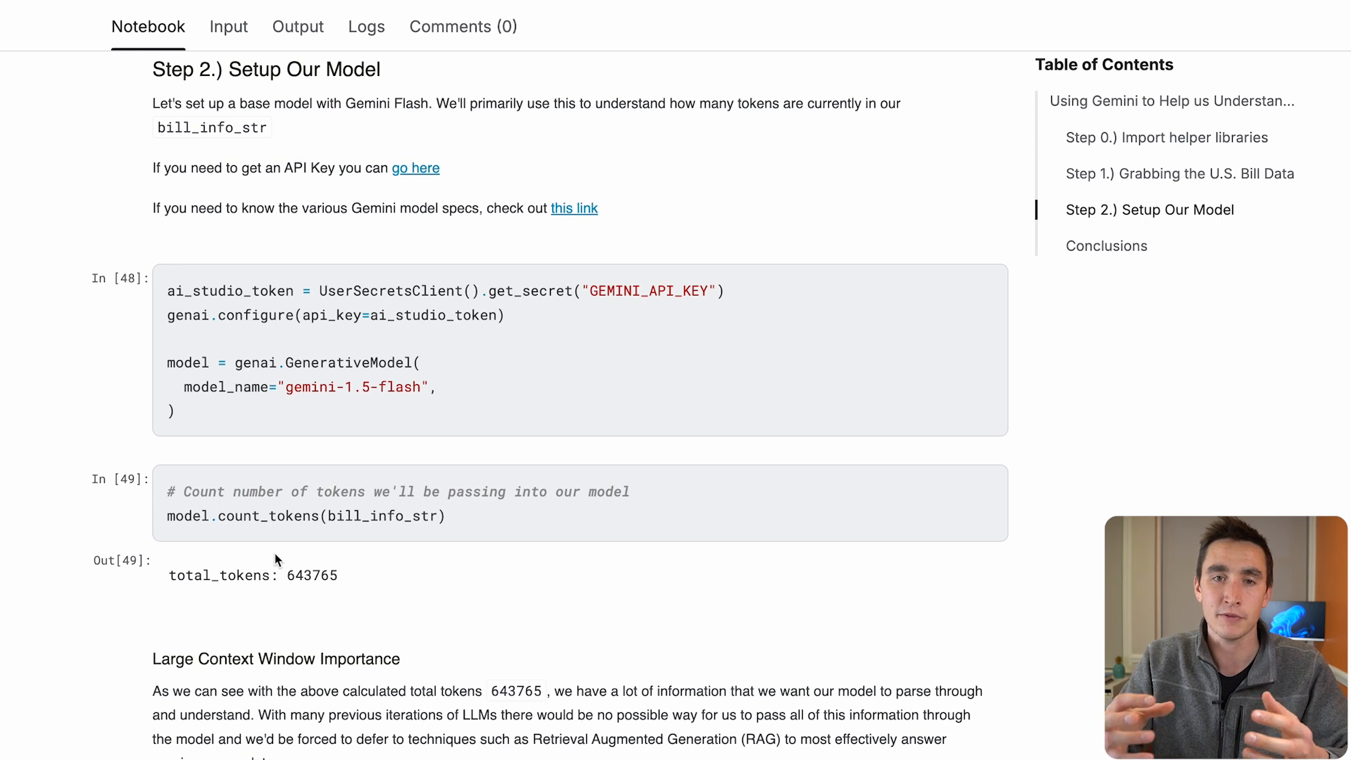
{"action": "mouse_move", "coordinate": [420, 413]}
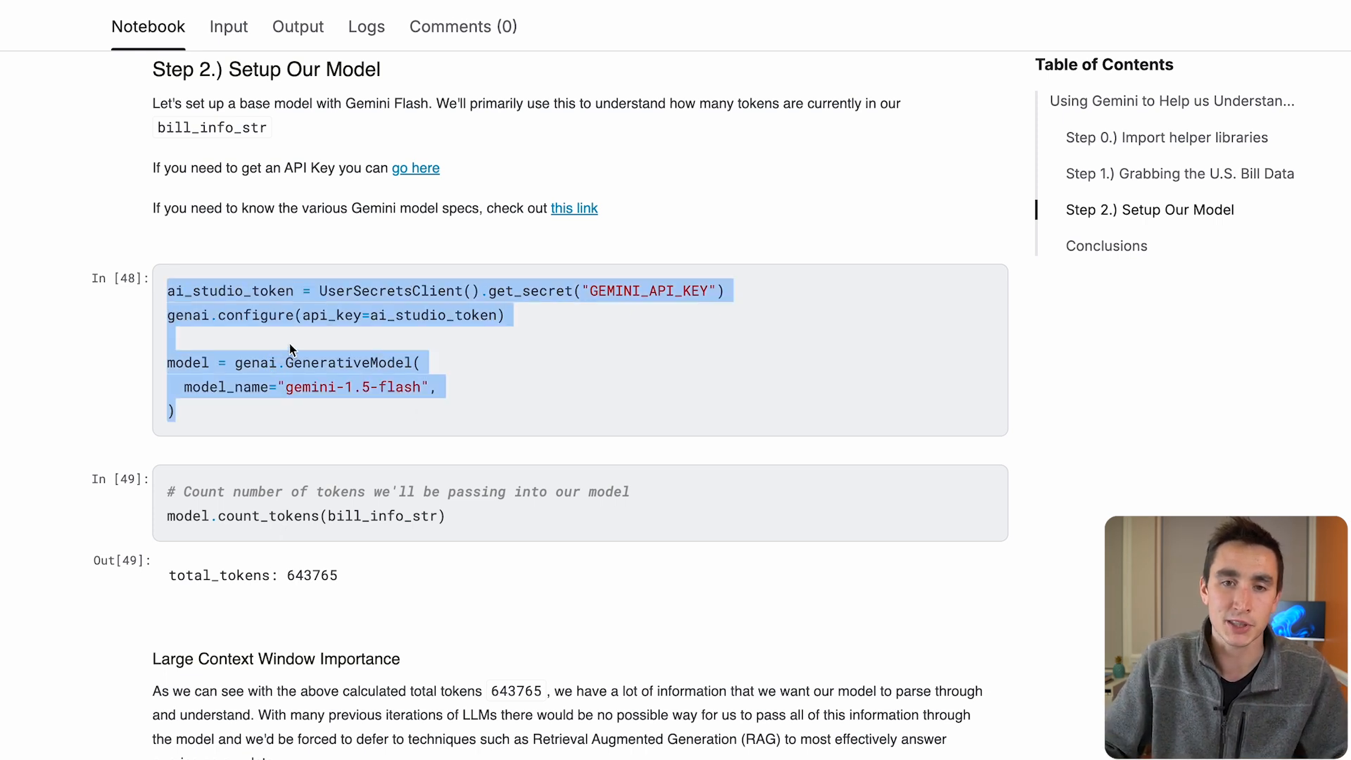
{"action": "left_click", "coordinate": [508, 525]}
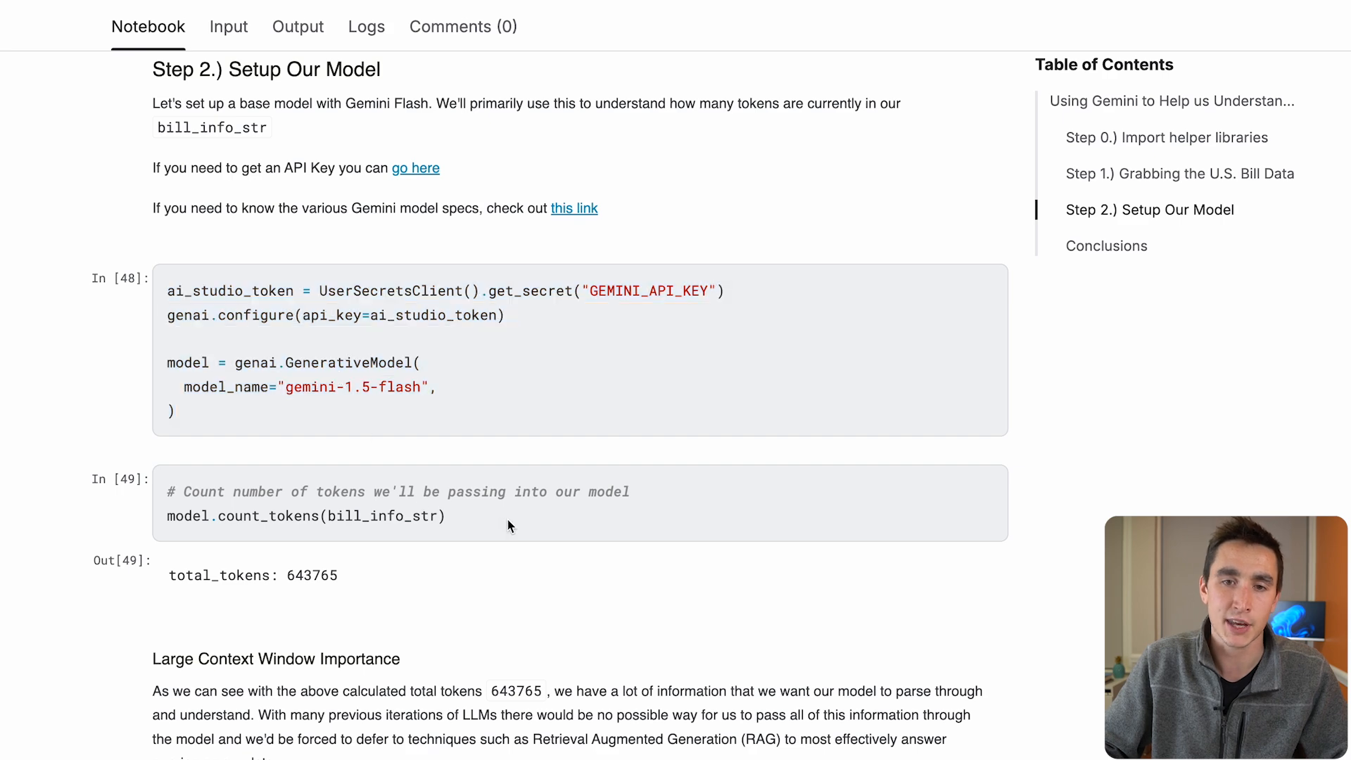
{"action": "double_click", "coordinate": [312, 575]}
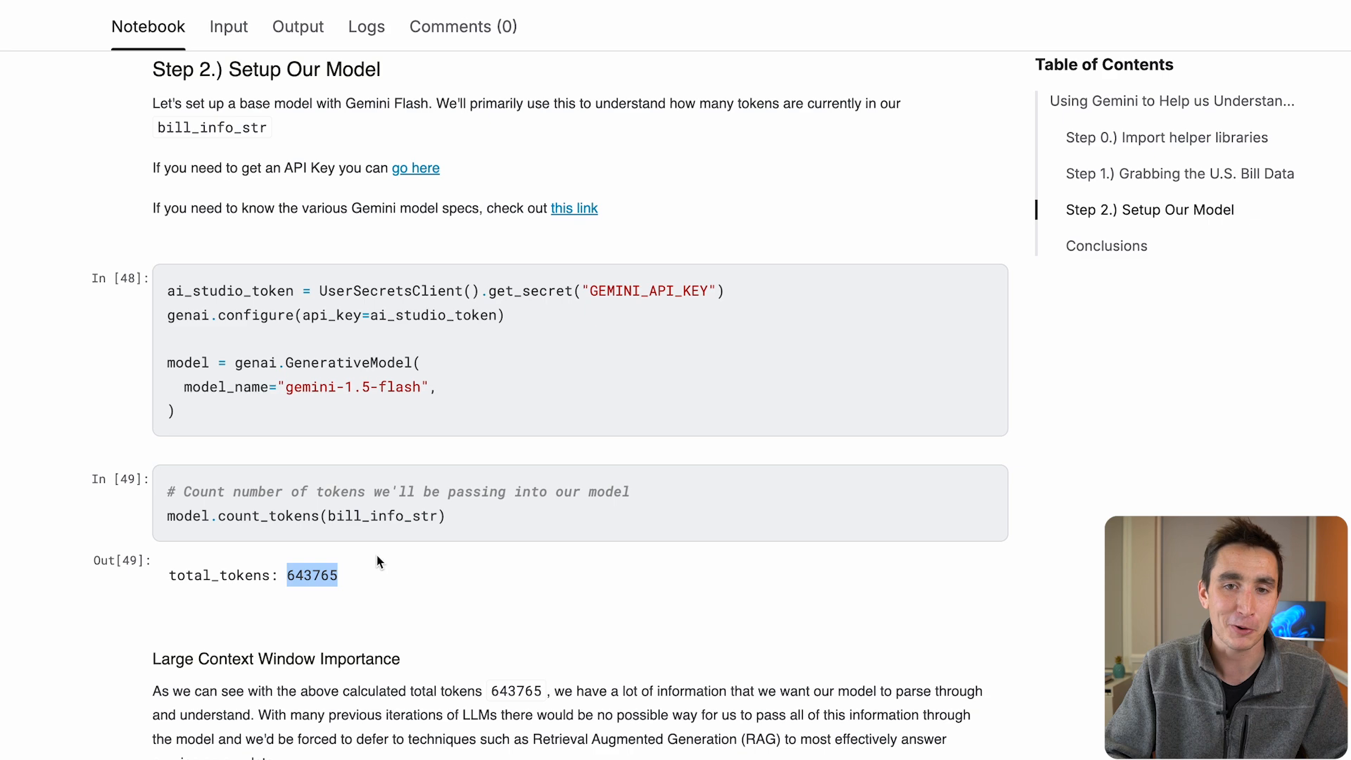
{"action": "mouse_move", "coordinate": [548, 207]}
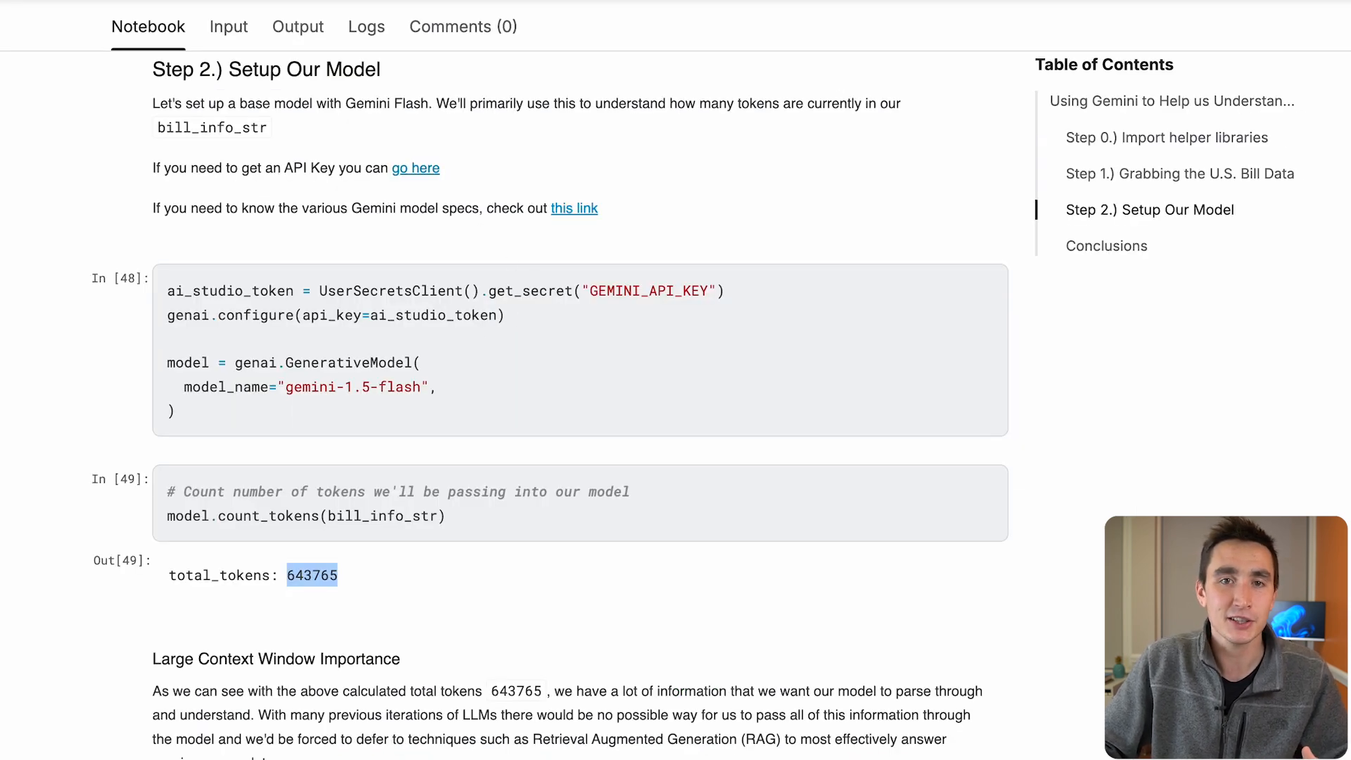
{"action": "scroll", "scroll_direction": "down", "scroll_amount": 3}
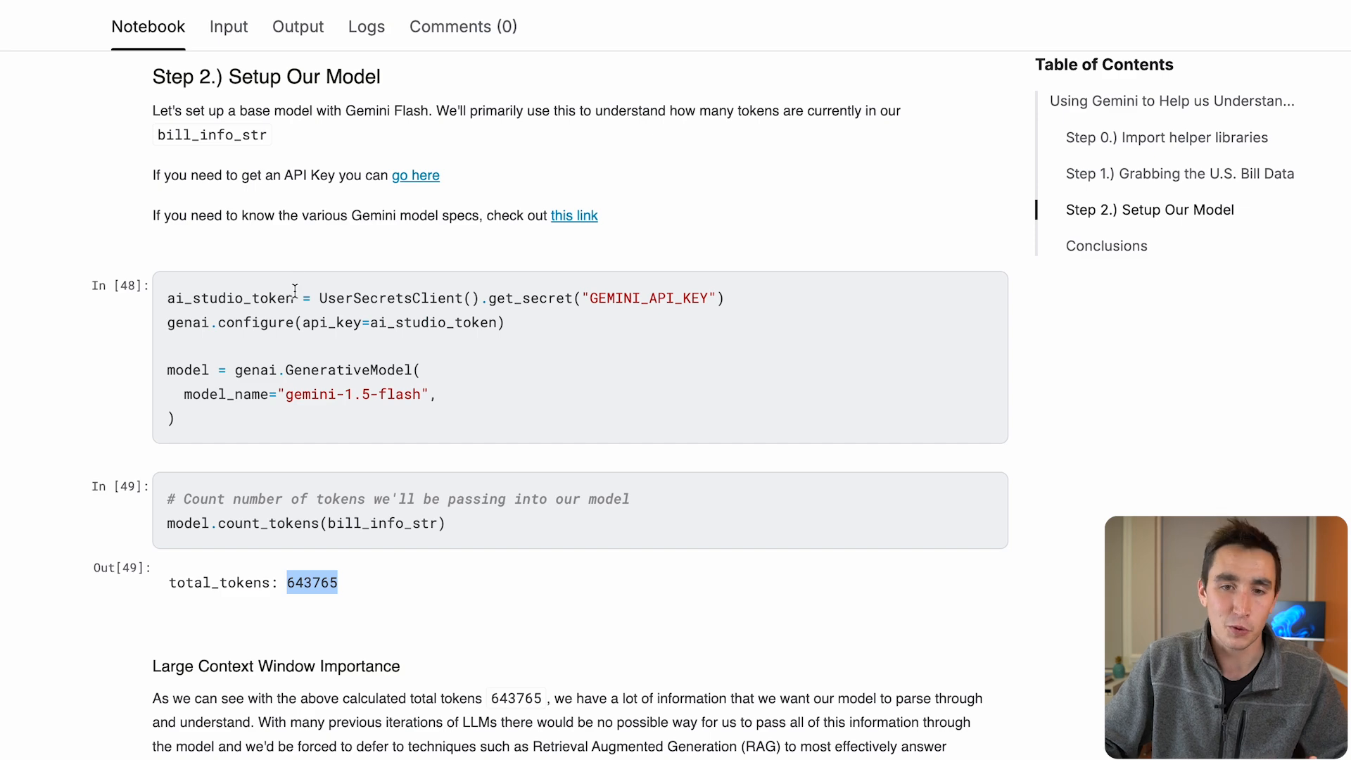
{"action": "mouse_move", "coordinate": [435, 386]}
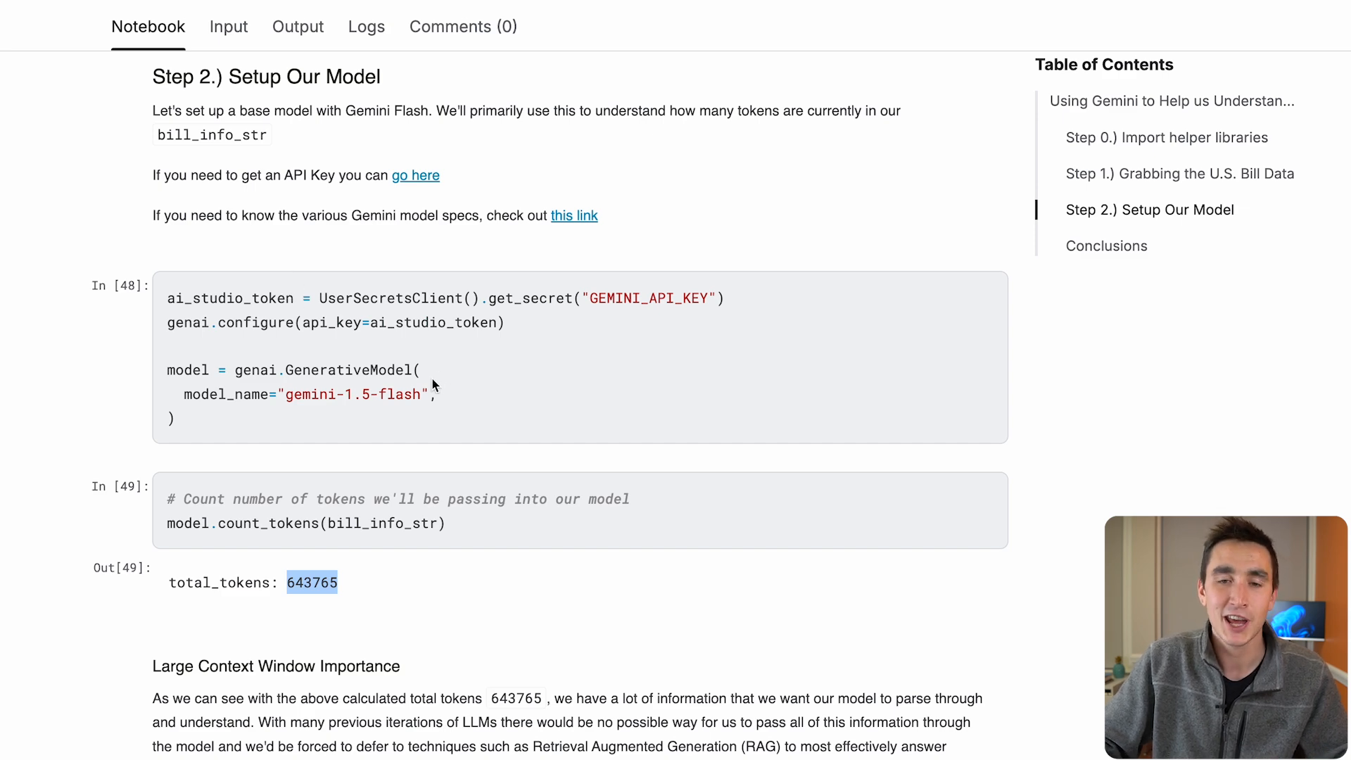
{"action": "scroll", "scroll_direction": "down", "scroll_amount": 3}
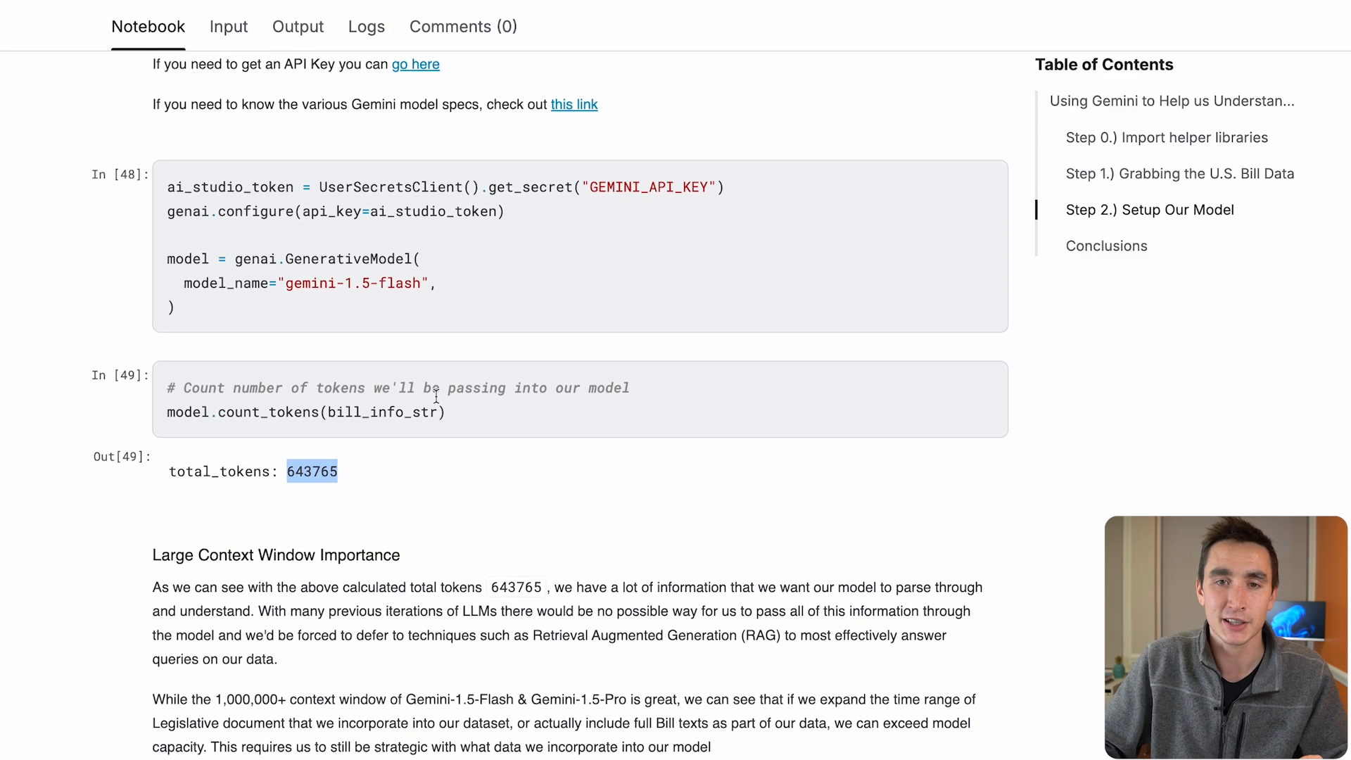
{"action": "scroll", "scroll_direction": "down", "scroll_amount": 3}
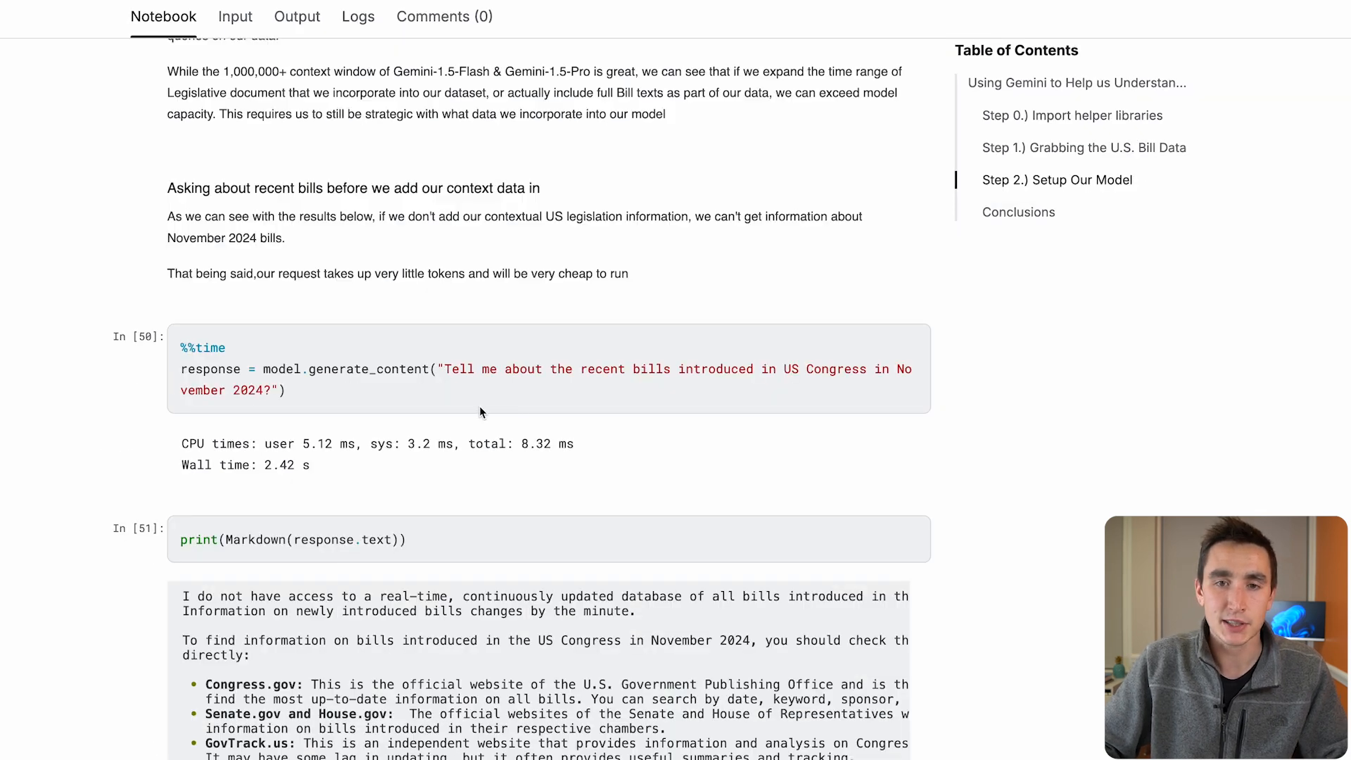
{"action": "scroll", "scroll_direction": "down", "scroll_amount": 3}
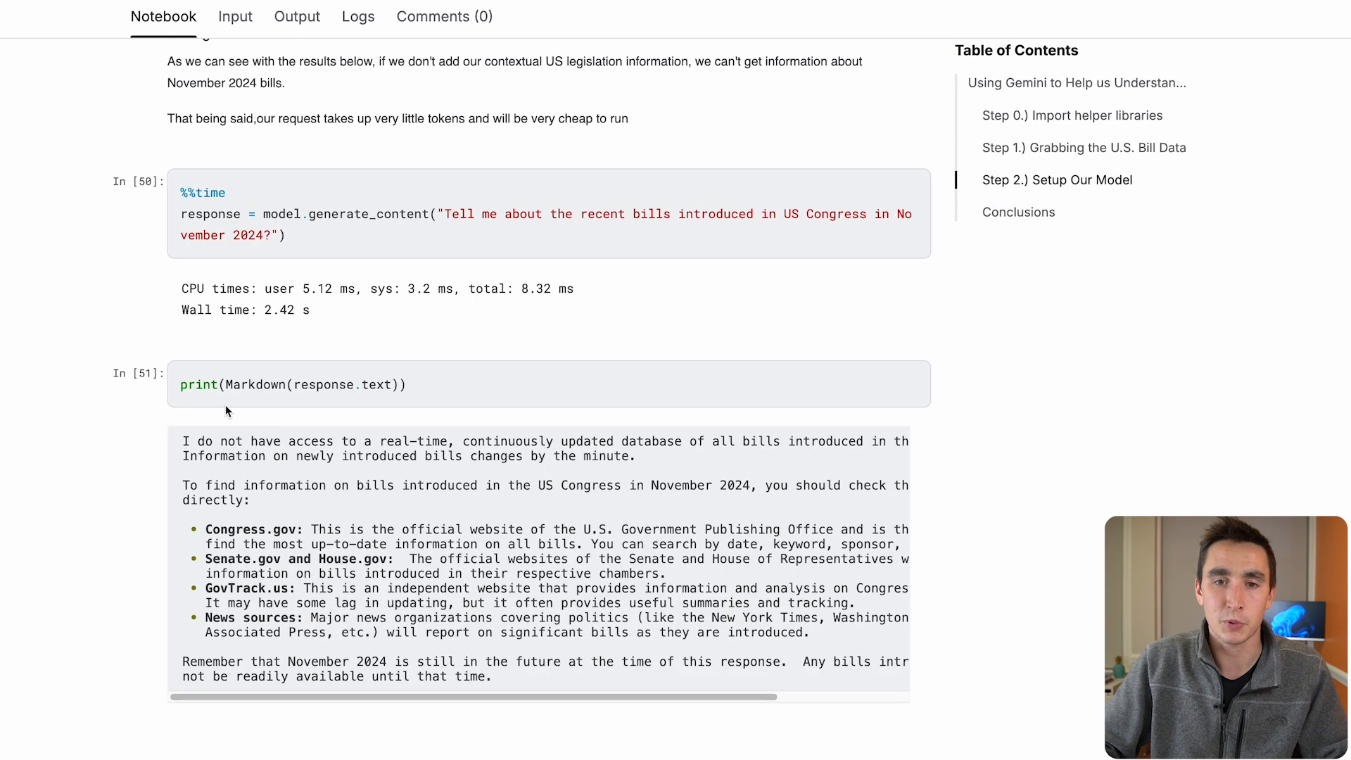
{"action": "left_click_drag", "start_coordinate": [184, 441], "coordinate": [556, 668]}
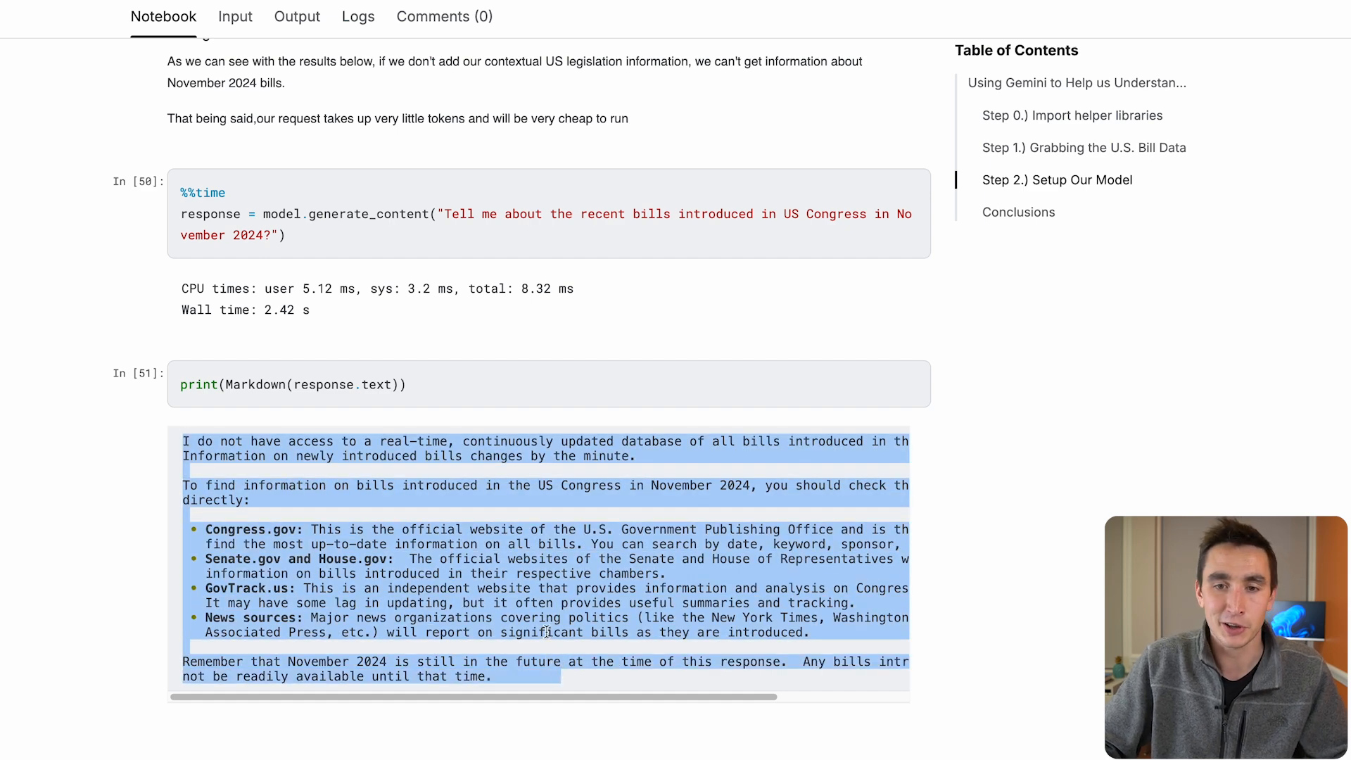
{"action": "mouse_move", "coordinate": [538, 624]}
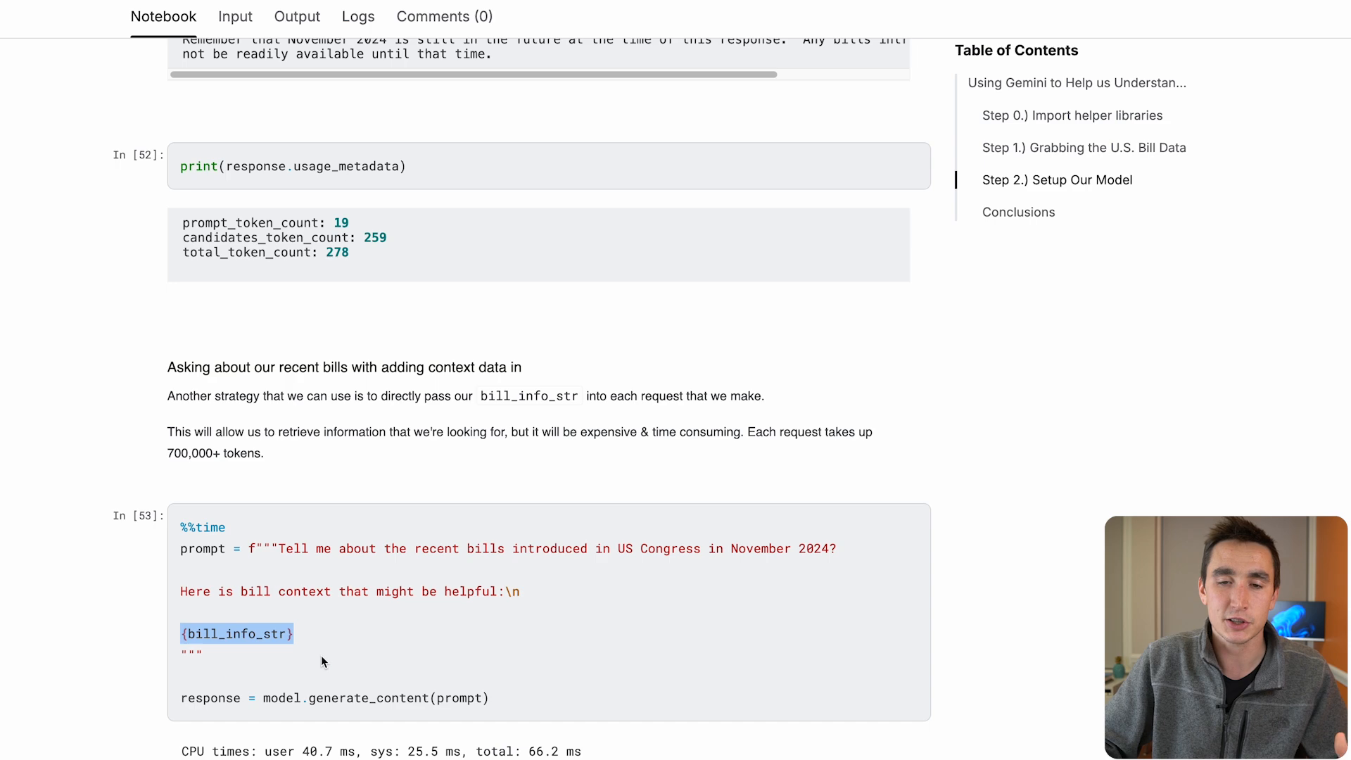
{"action": "mouse_move", "coordinate": [326, 656]}
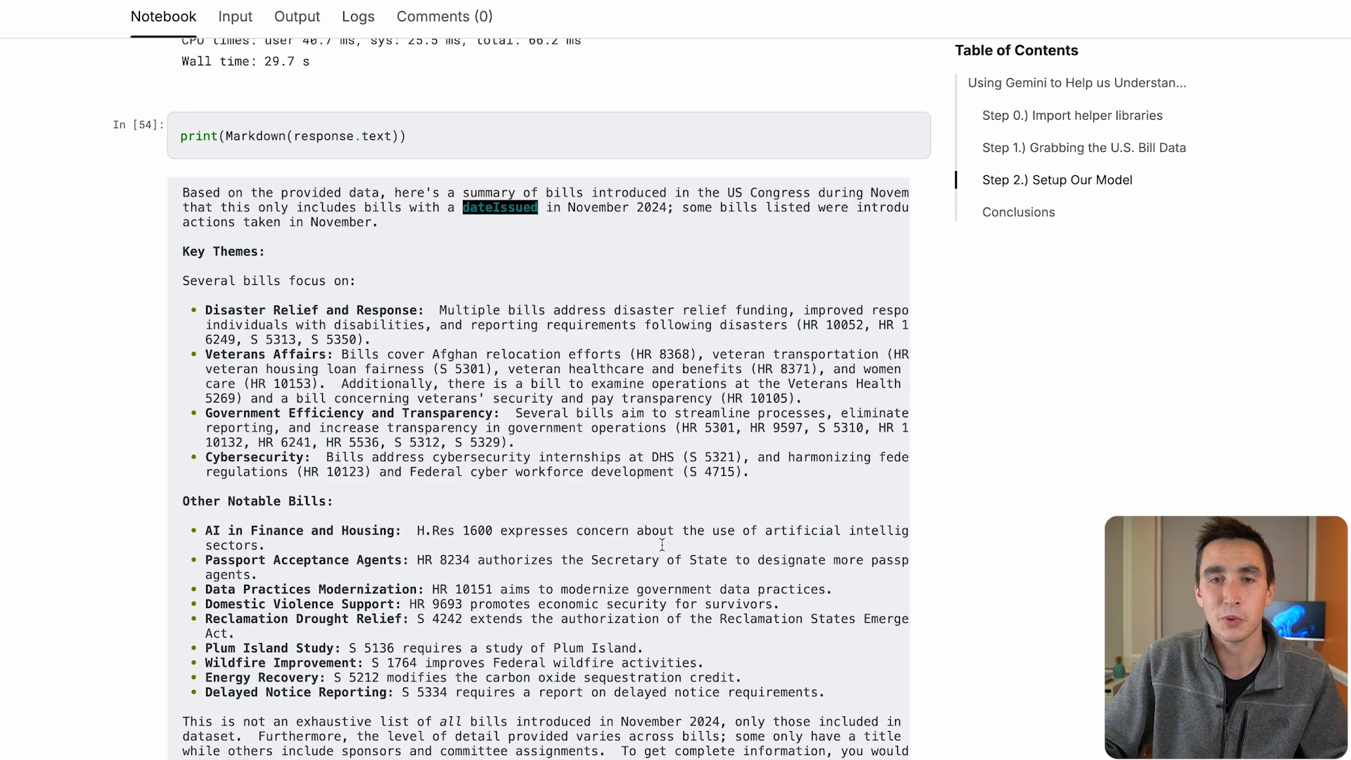
{"action": "scroll", "scroll_direction": "down", "scroll_amount": 3}
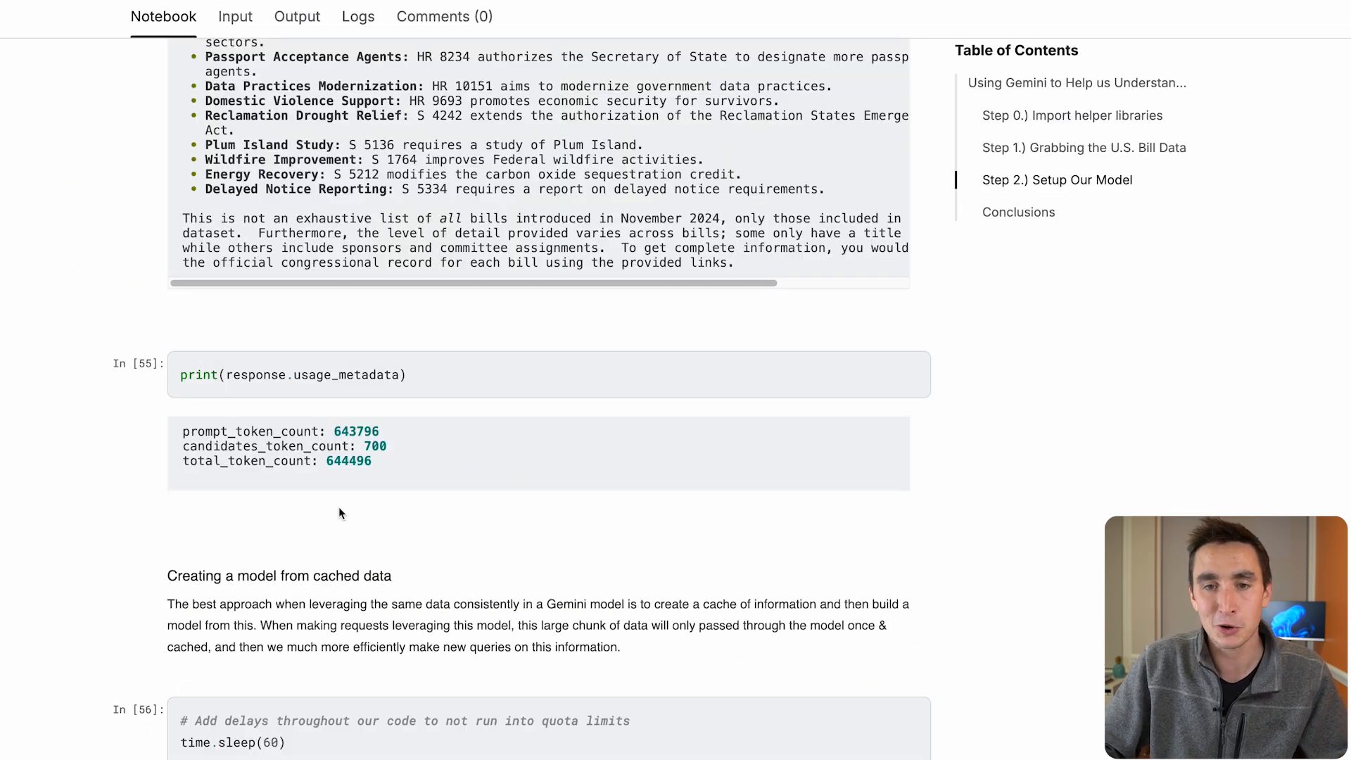
{"action": "mouse_move", "coordinate": [353, 513]}
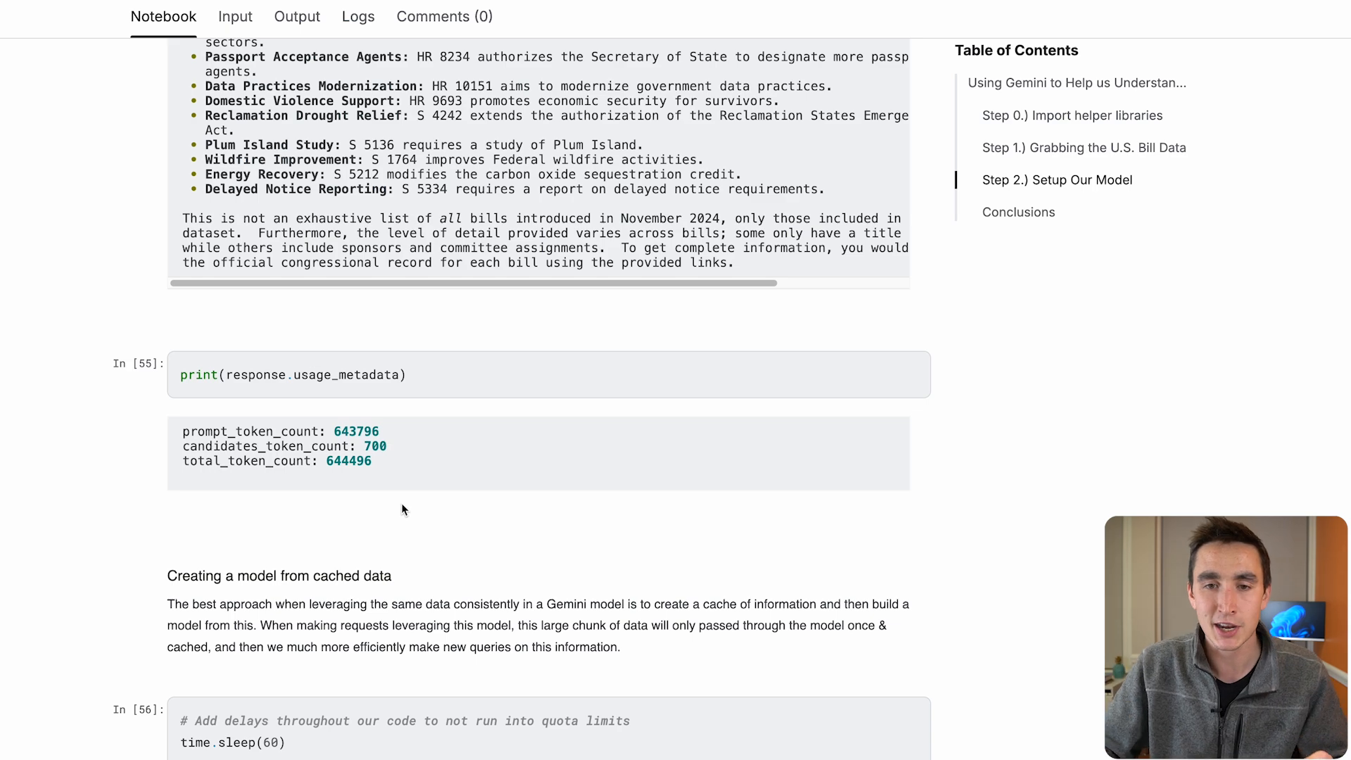
{"action": "scroll", "scroll_direction": "down", "scroll_amount": 3}
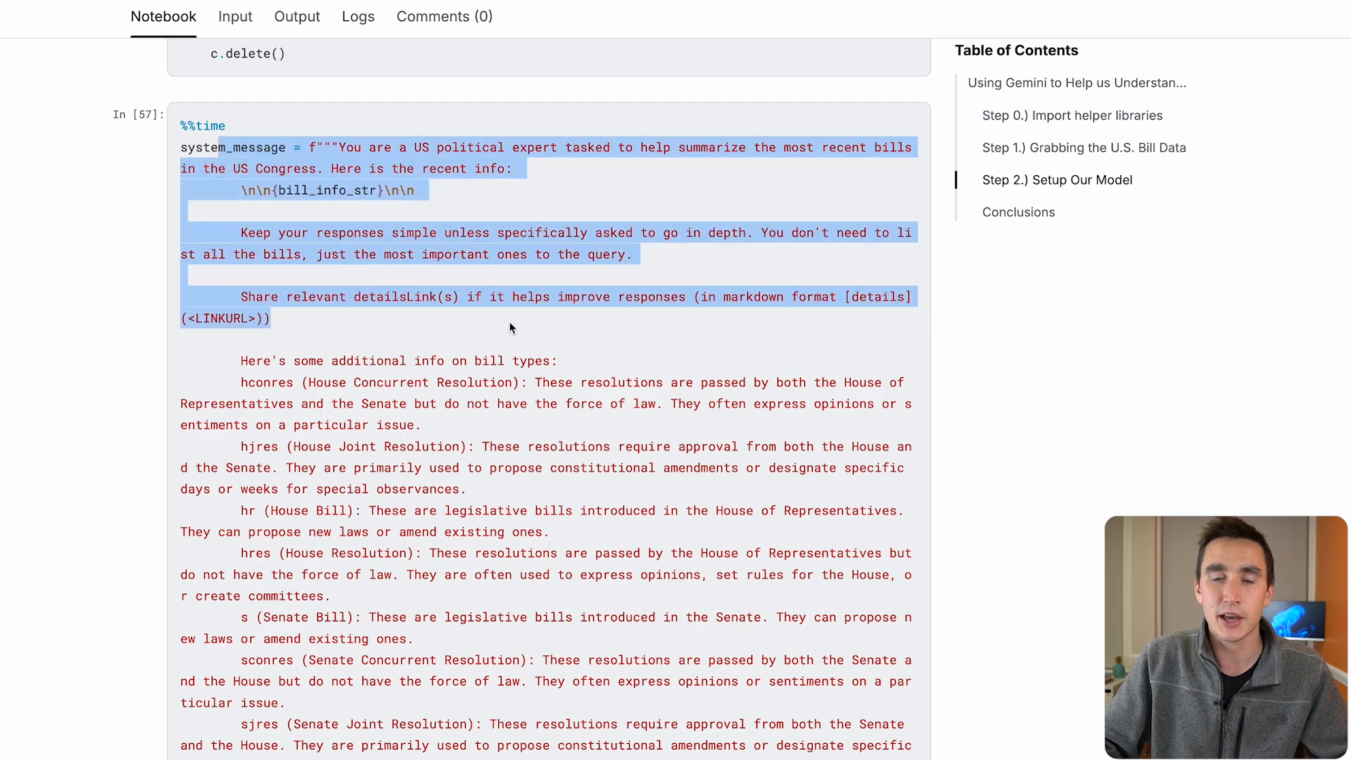
{"action": "scroll", "scroll_direction": "down", "scroll_amount": 3}
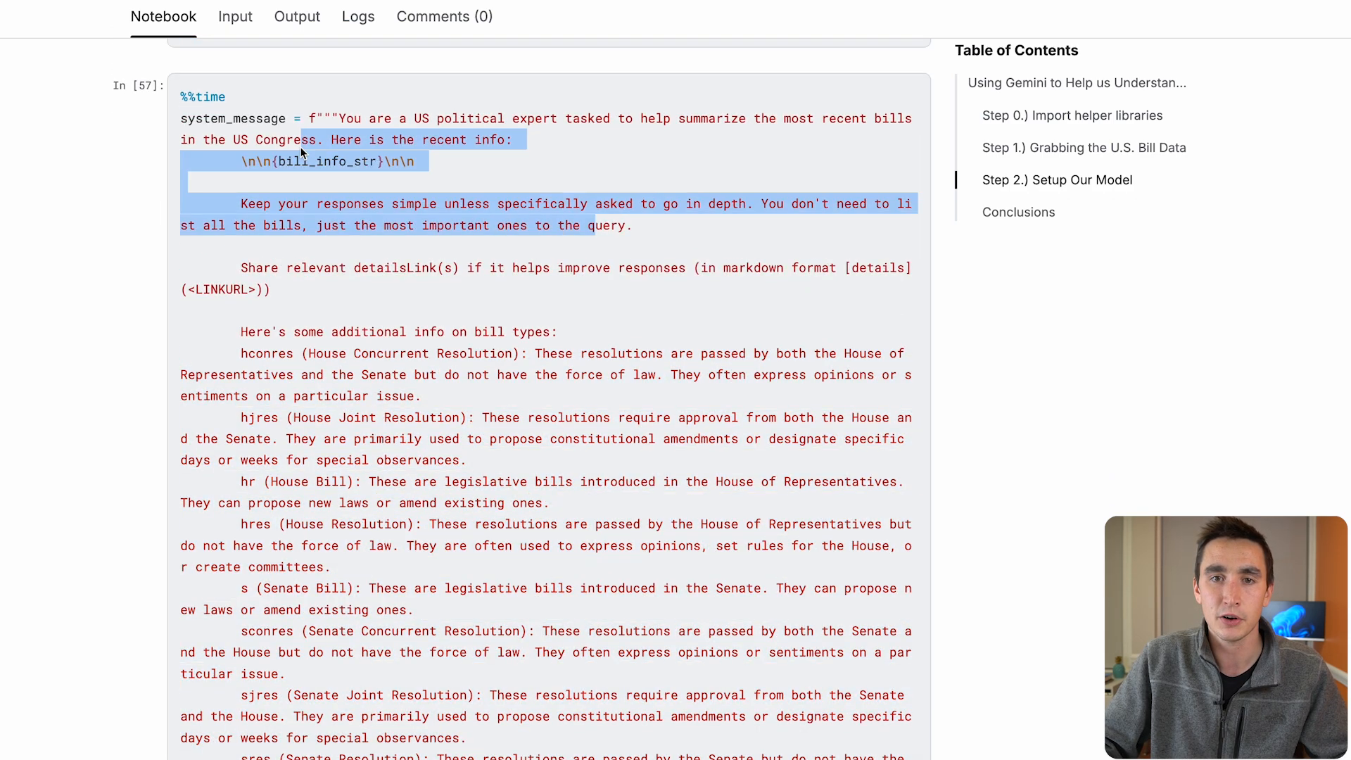
{"action": "scroll", "scroll_direction": "down", "scroll_amount": 3}
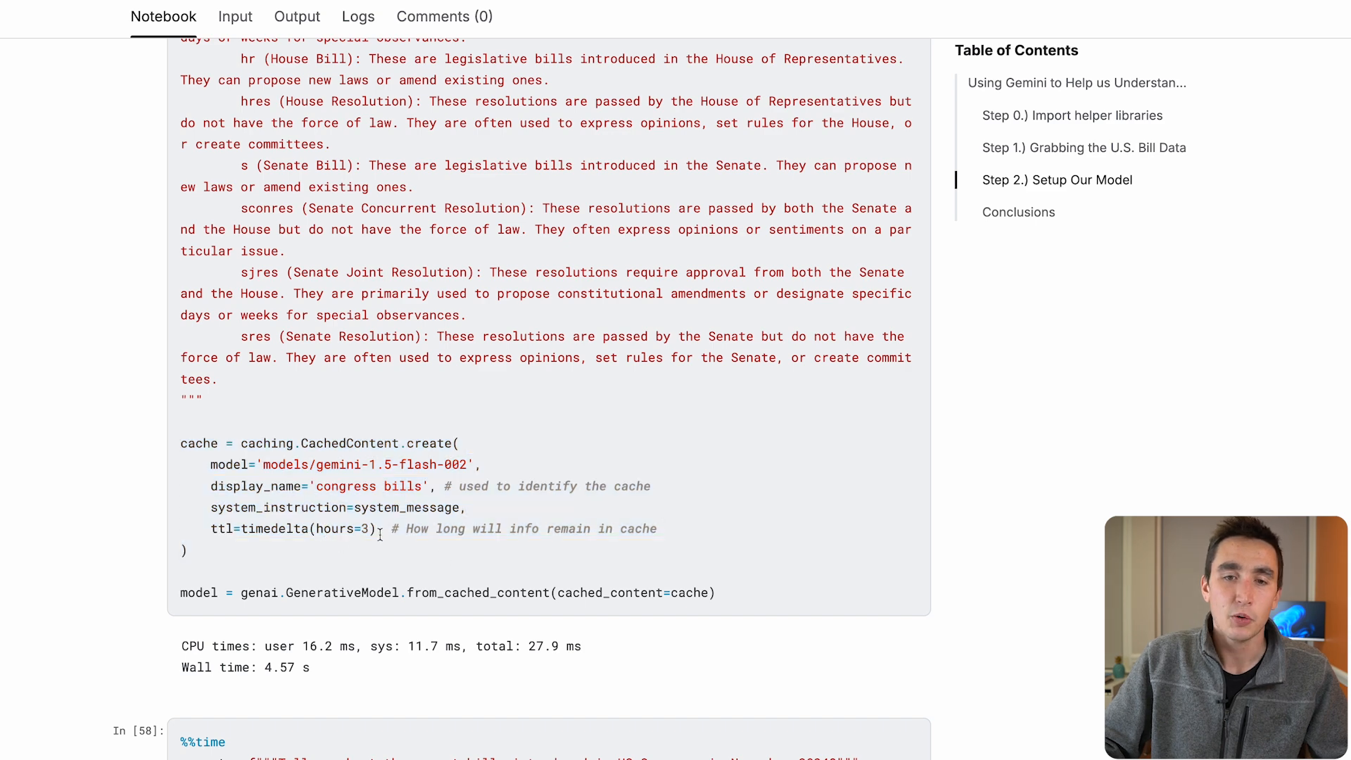
{"action": "scroll", "scroll_direction": "down", "scroll_amount": 3}
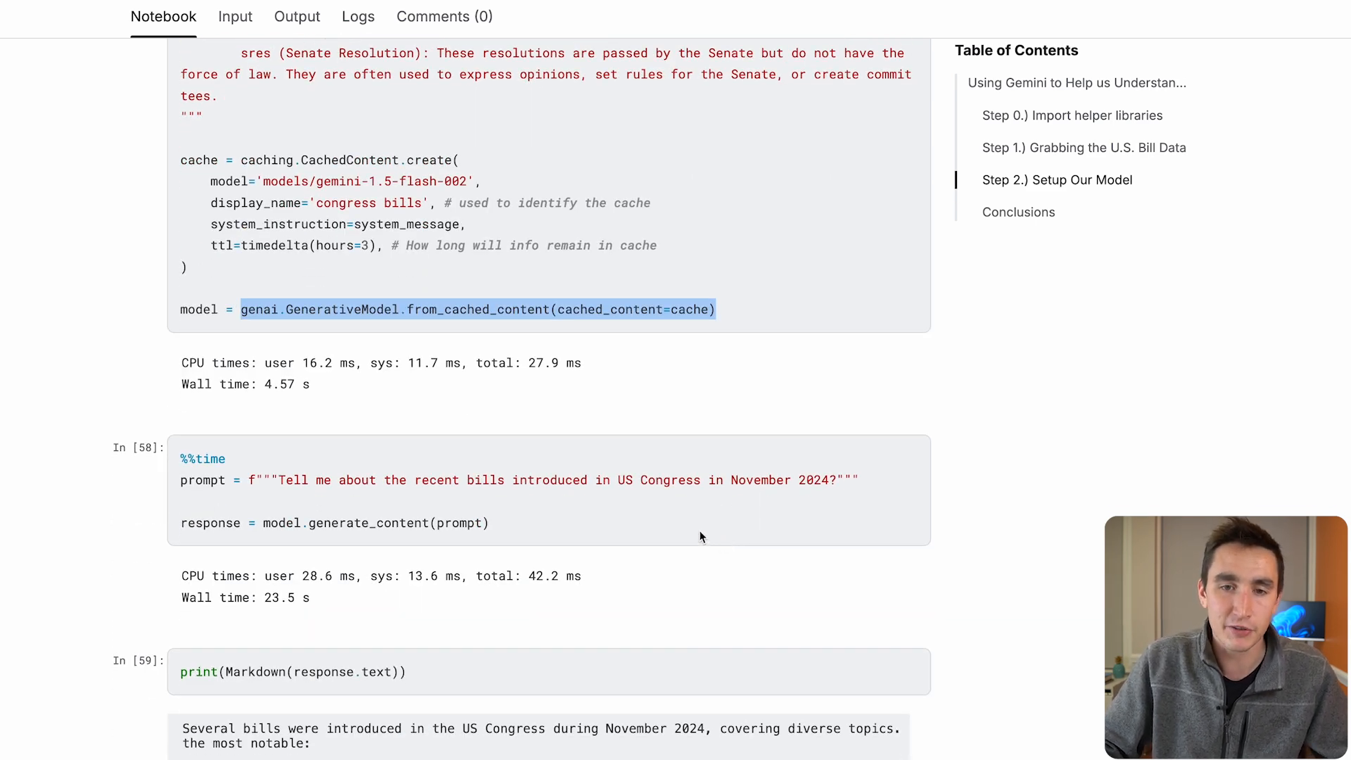
{"action": "scroll", "scroll_direction": "down", "scroll_amount": 3}
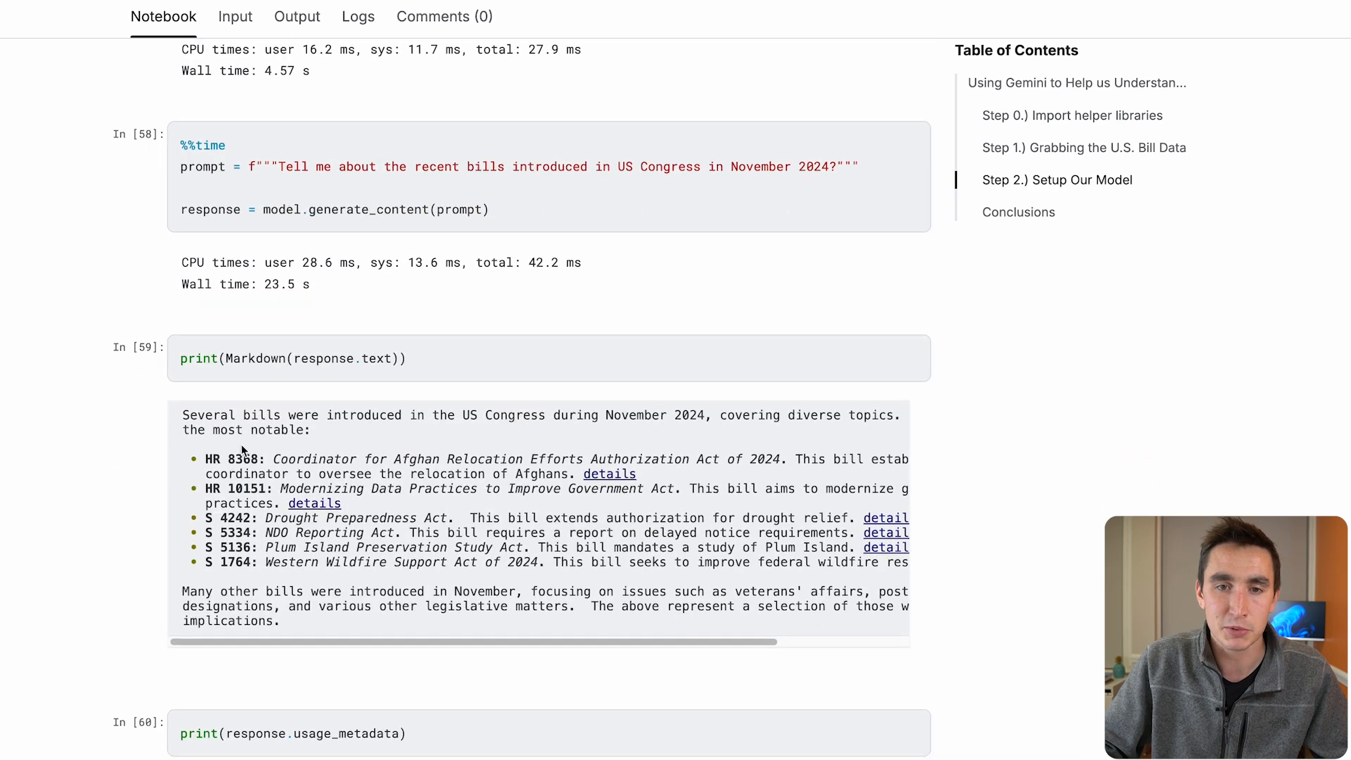
{"action": "left_click_drag", "start_coordinate": [184, 414], "coordinate": [491, 620]}
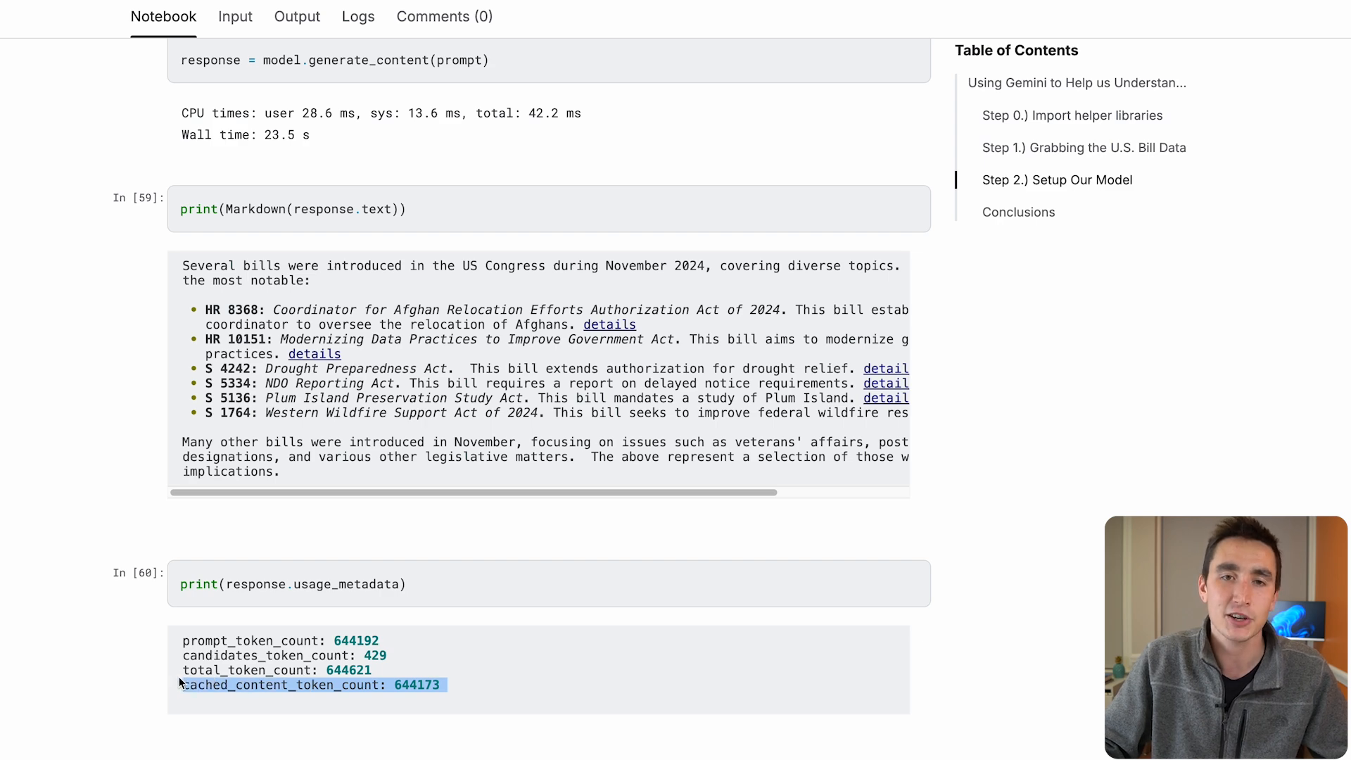
{"action": "scroll", "scroll_direction": "down", "scroll_amount": 3}
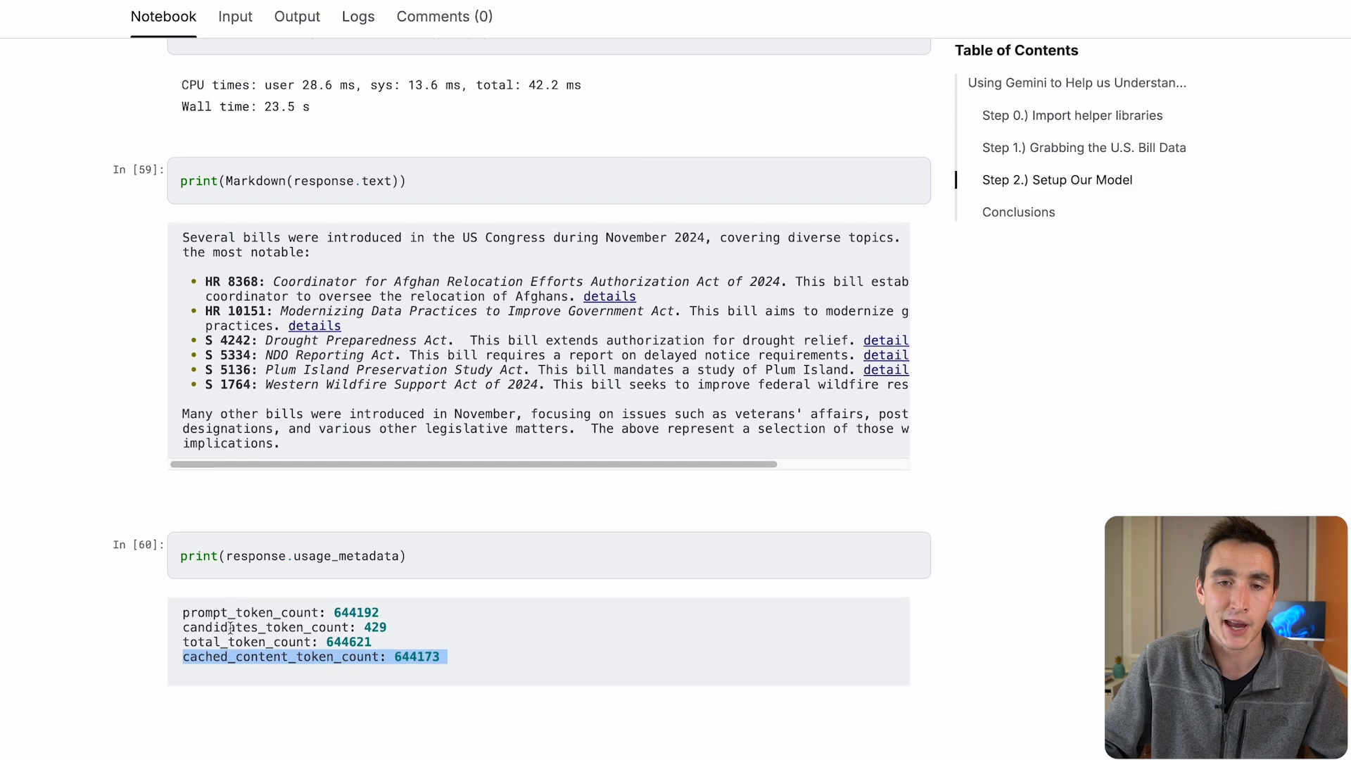
{"action": "scroll", "scroll_direction": "down", "scroll_amount": 3}
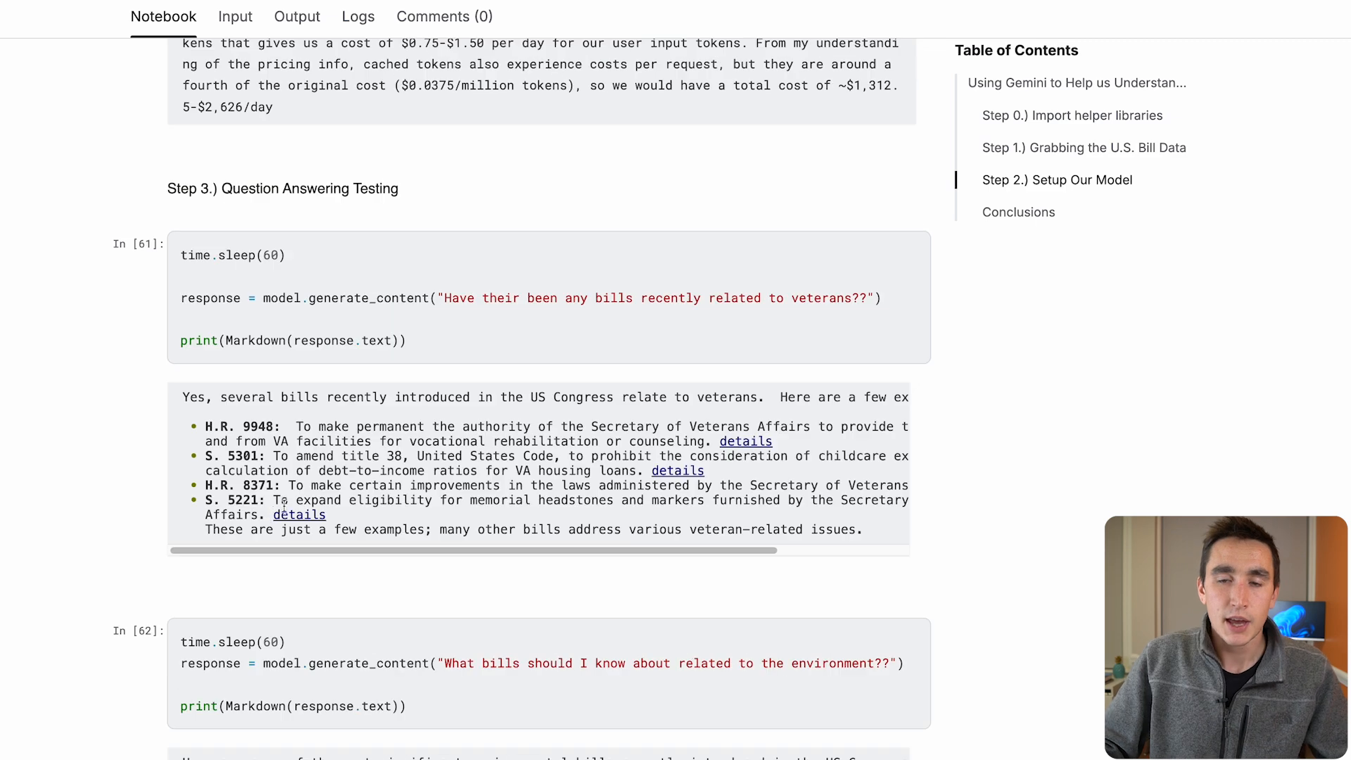
{"action": "mouse_move", "coordinate": [360, 385]}
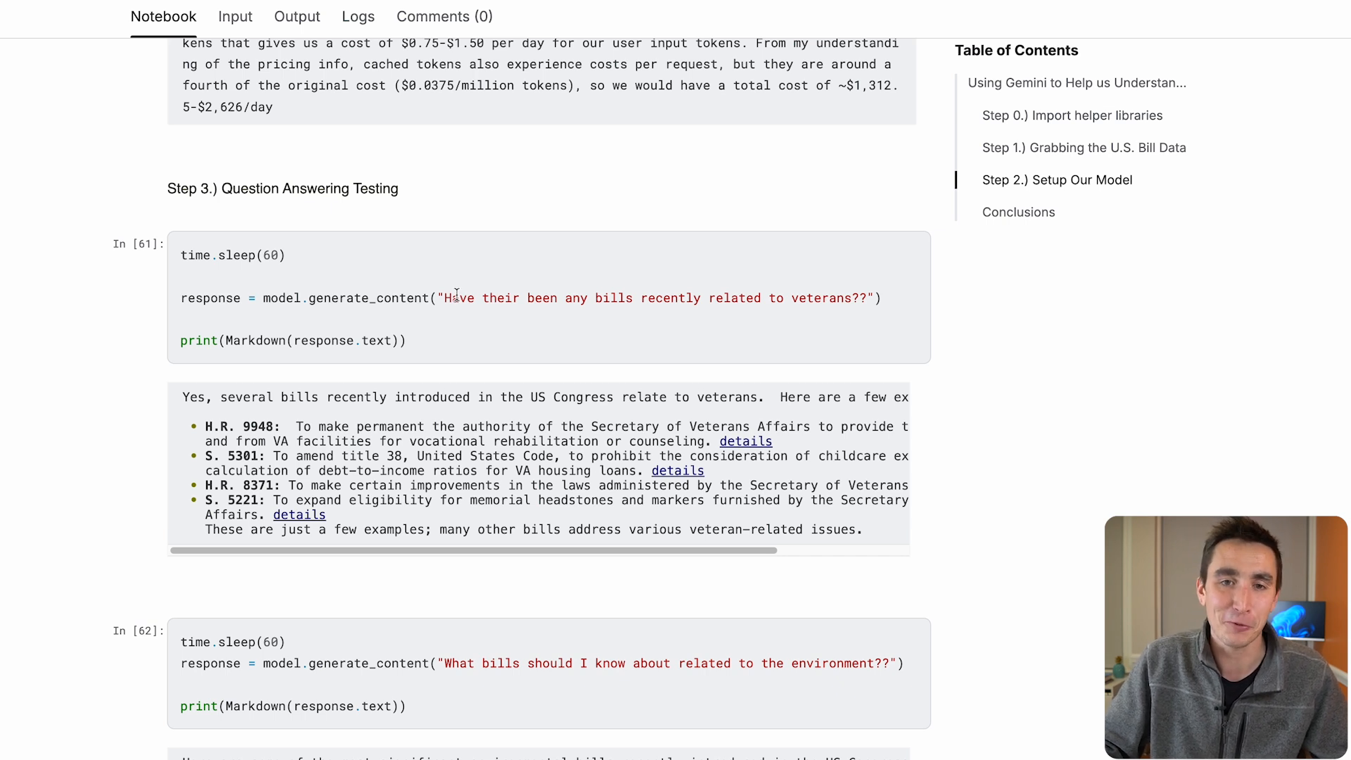
{"action": "left_click_drag", "start_coordinate": [444, 297], "coordinate": [809, 297]}
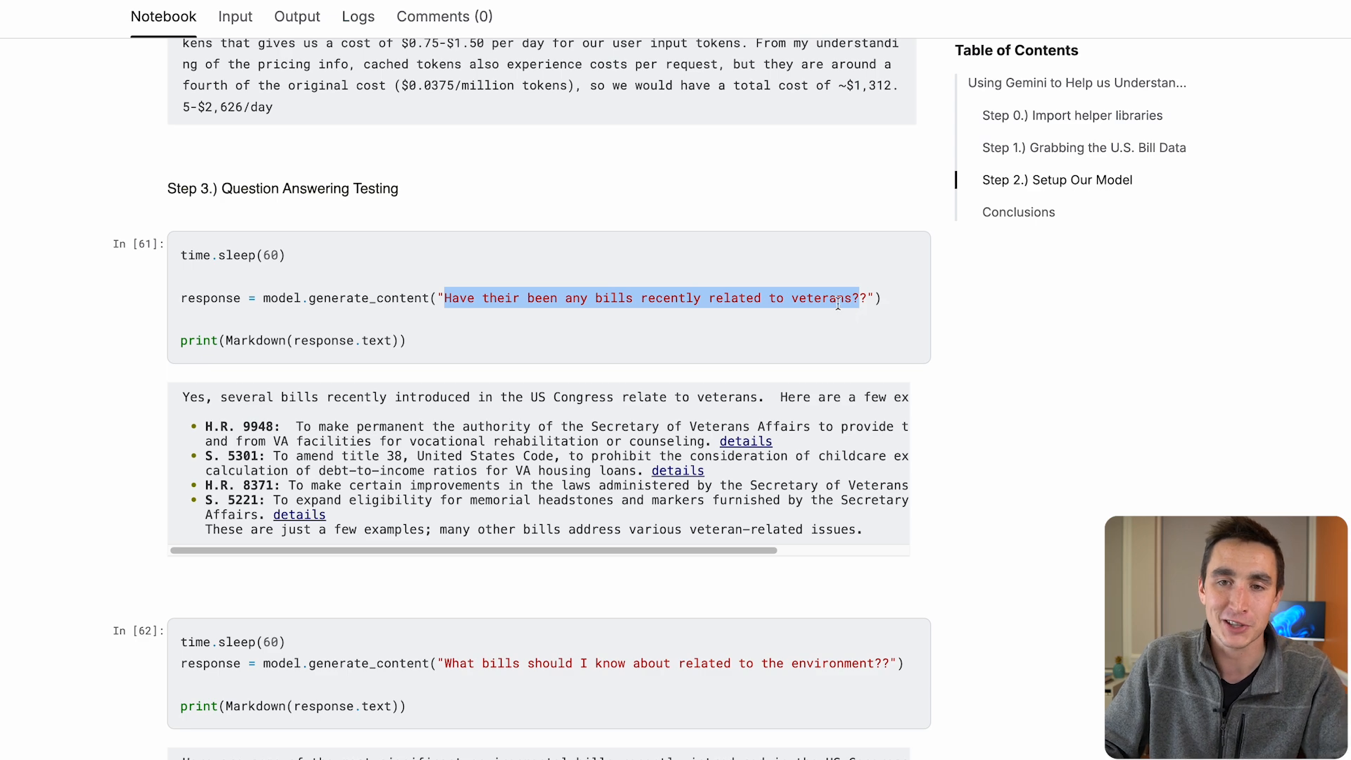
{"action": "scroll", "scroll_direction": "down", "scroll_amount": 3}
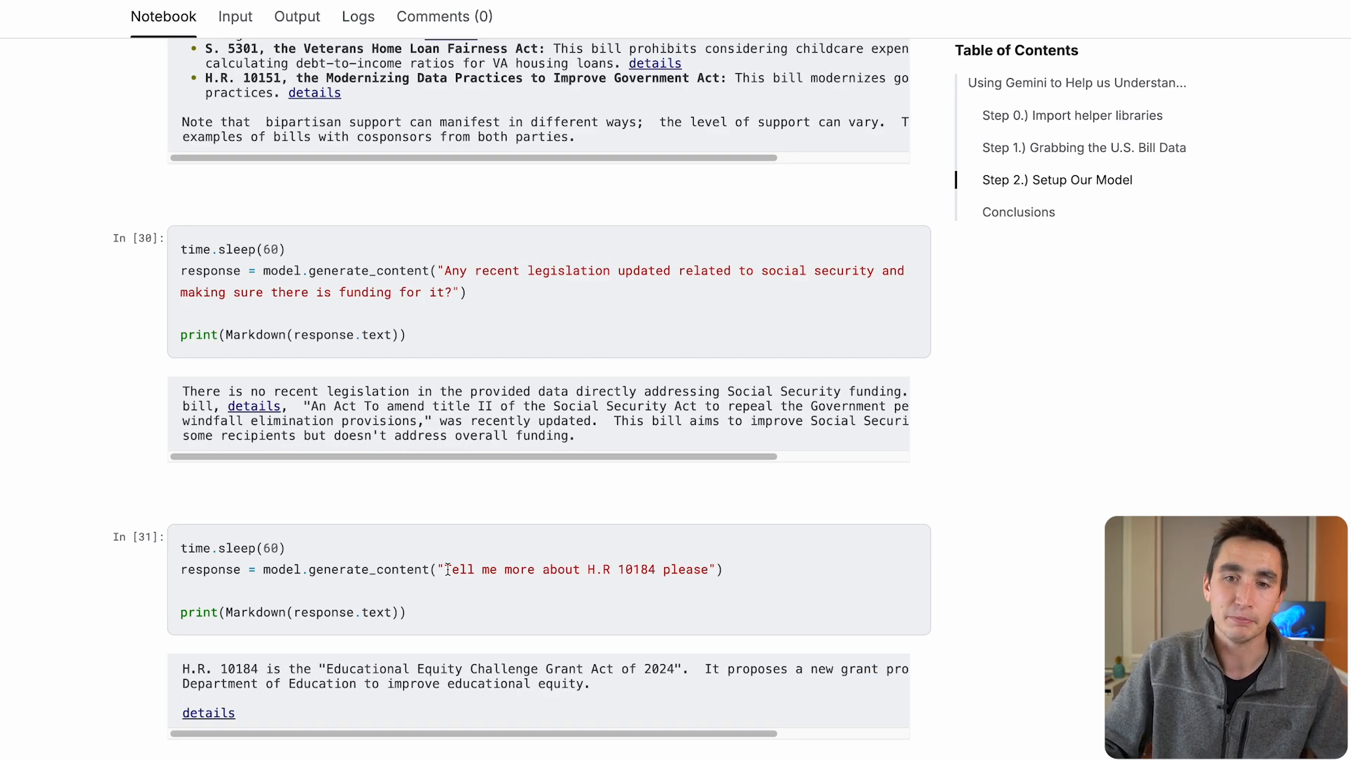
{"action": "left_click_drag", "start_coordinate": [445, 568], "coordinate": [710, 569]}
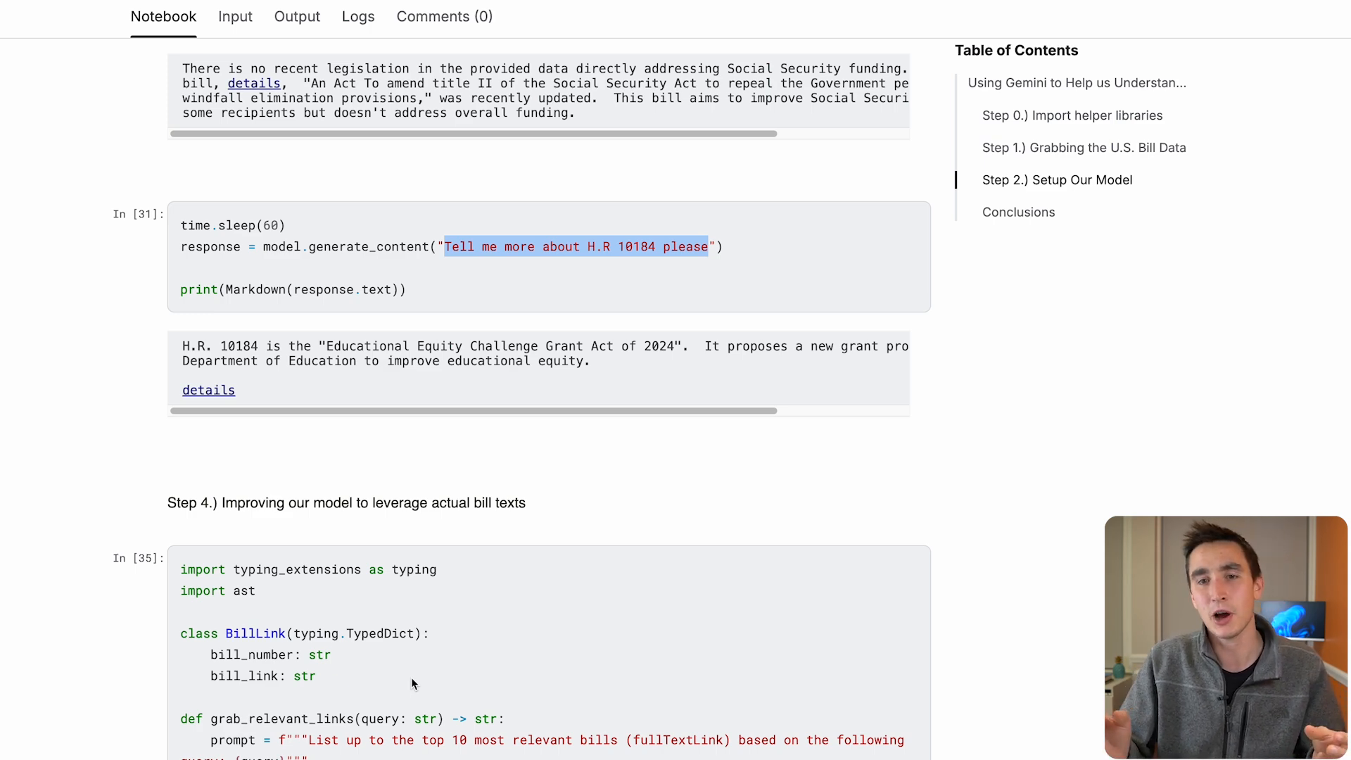
{"action": "scroll", "scroll_direction": "down", "scroll_amount": 3}
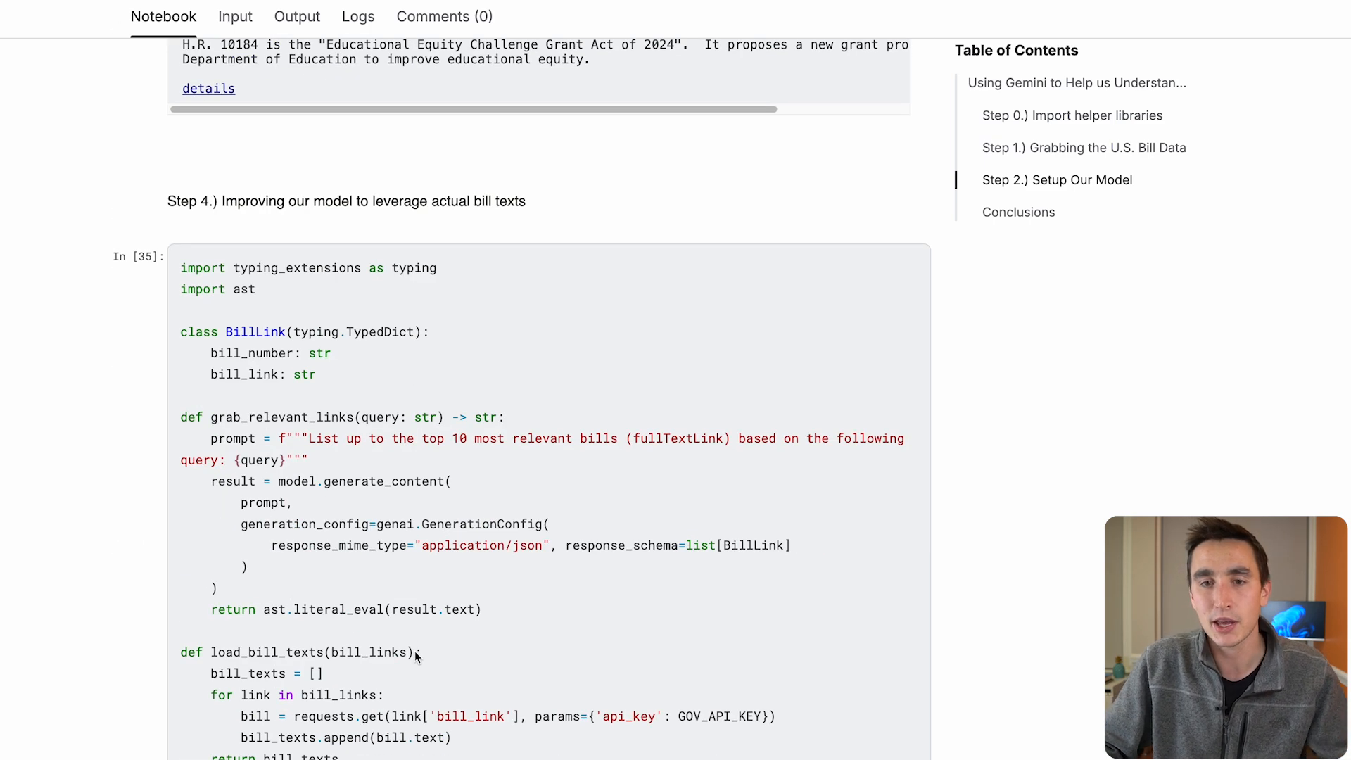
{"action": "scroll", "scroll_direction": "down", "scroll_amount": 3}
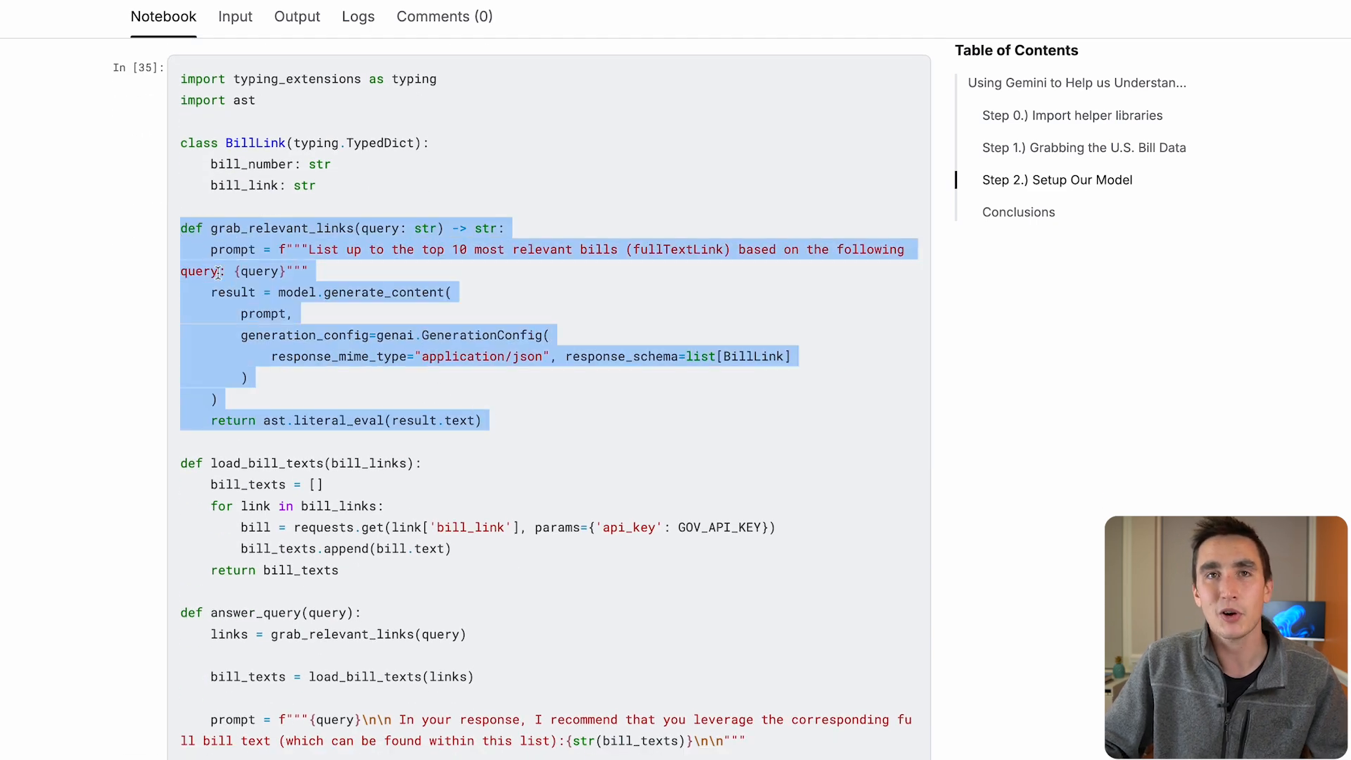
{"action": "scroll", "scroll_direction": "down", "scroll_amount": 3}
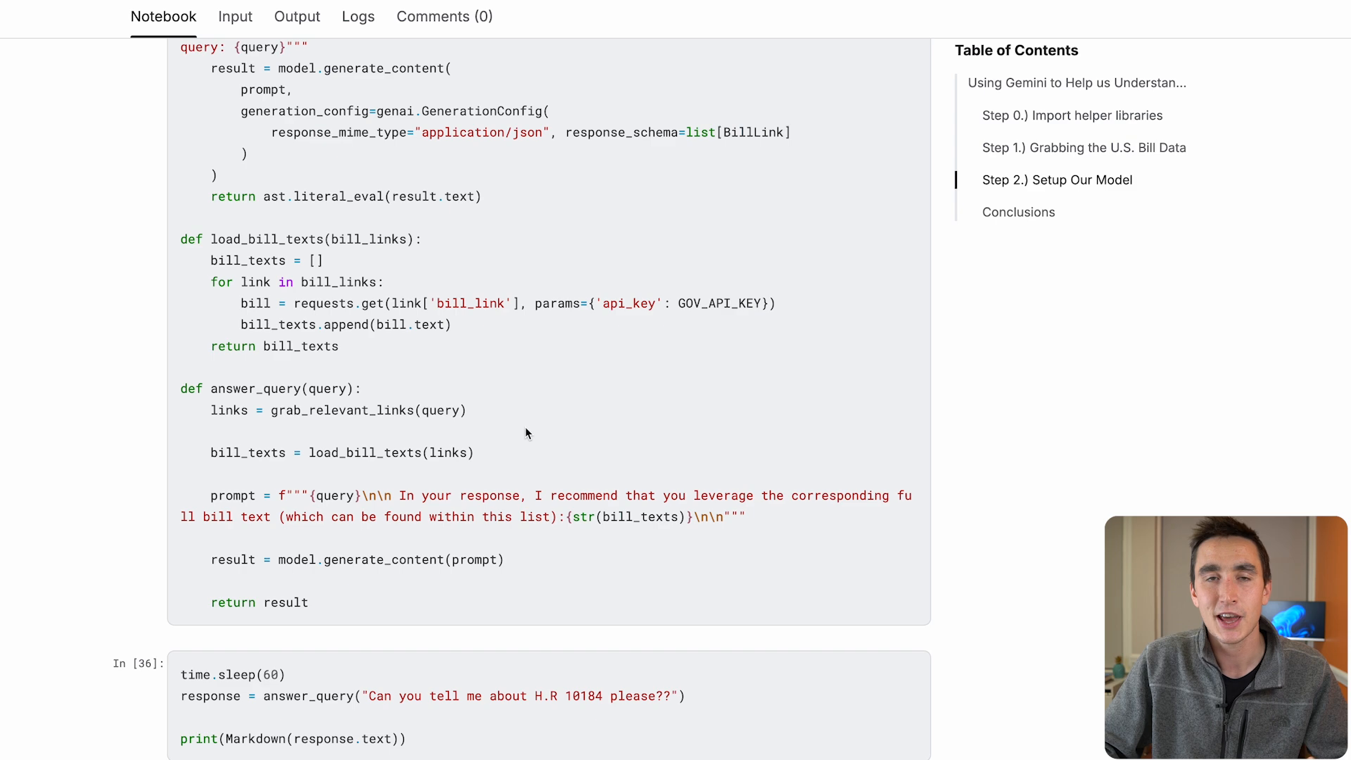
{"action": "mouse_move", "coordinate": [542, 479]}
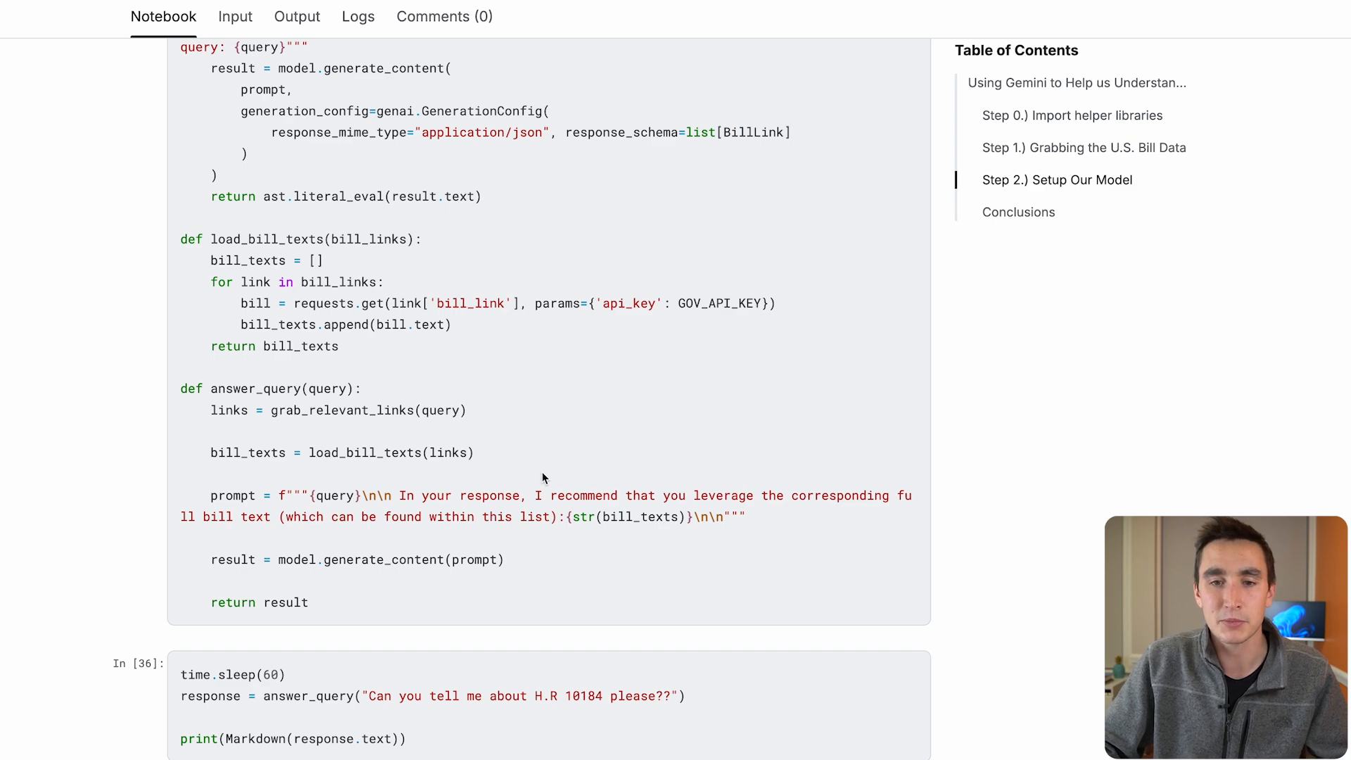
{"action": "scroll", "scroll_direction": "down", "scroll_amount": 3}
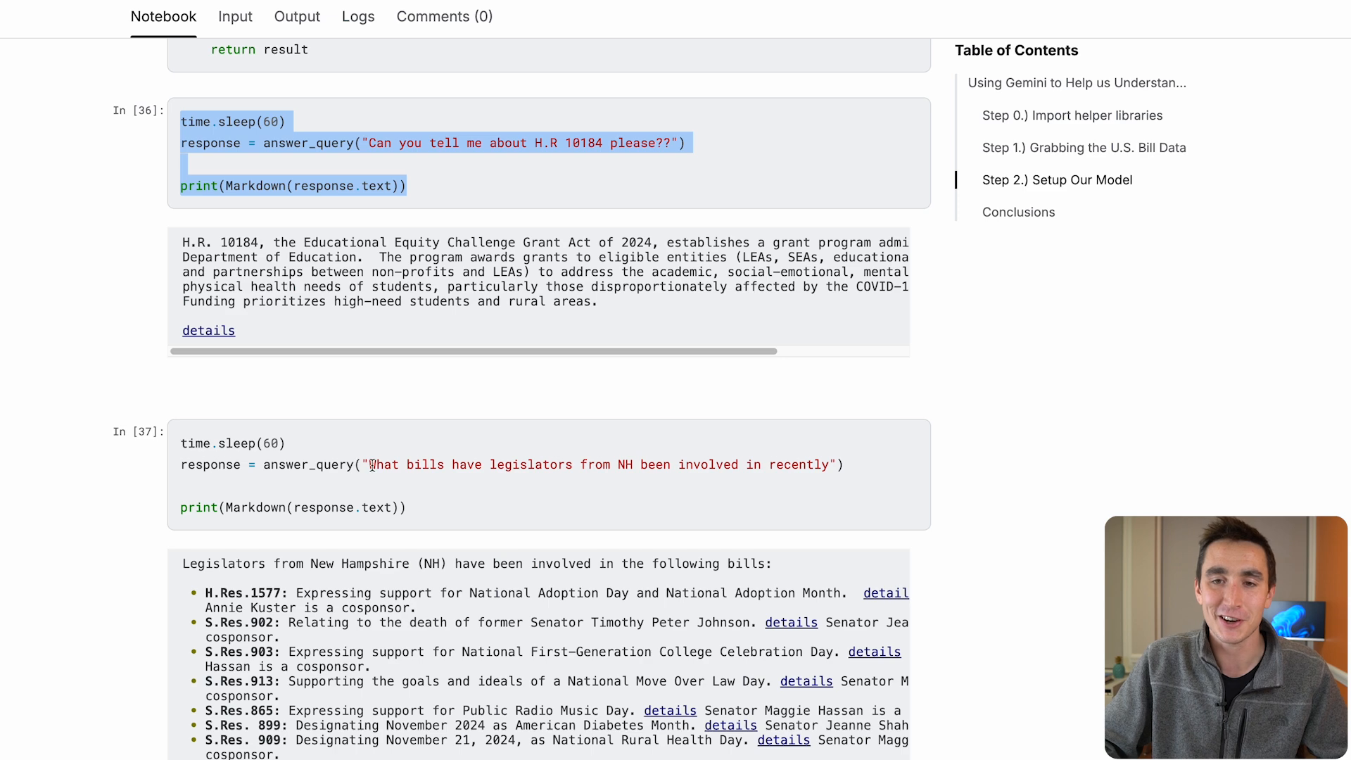
{"action": "scroll", "scroll_direction": "down", "scroll_amount": 3}
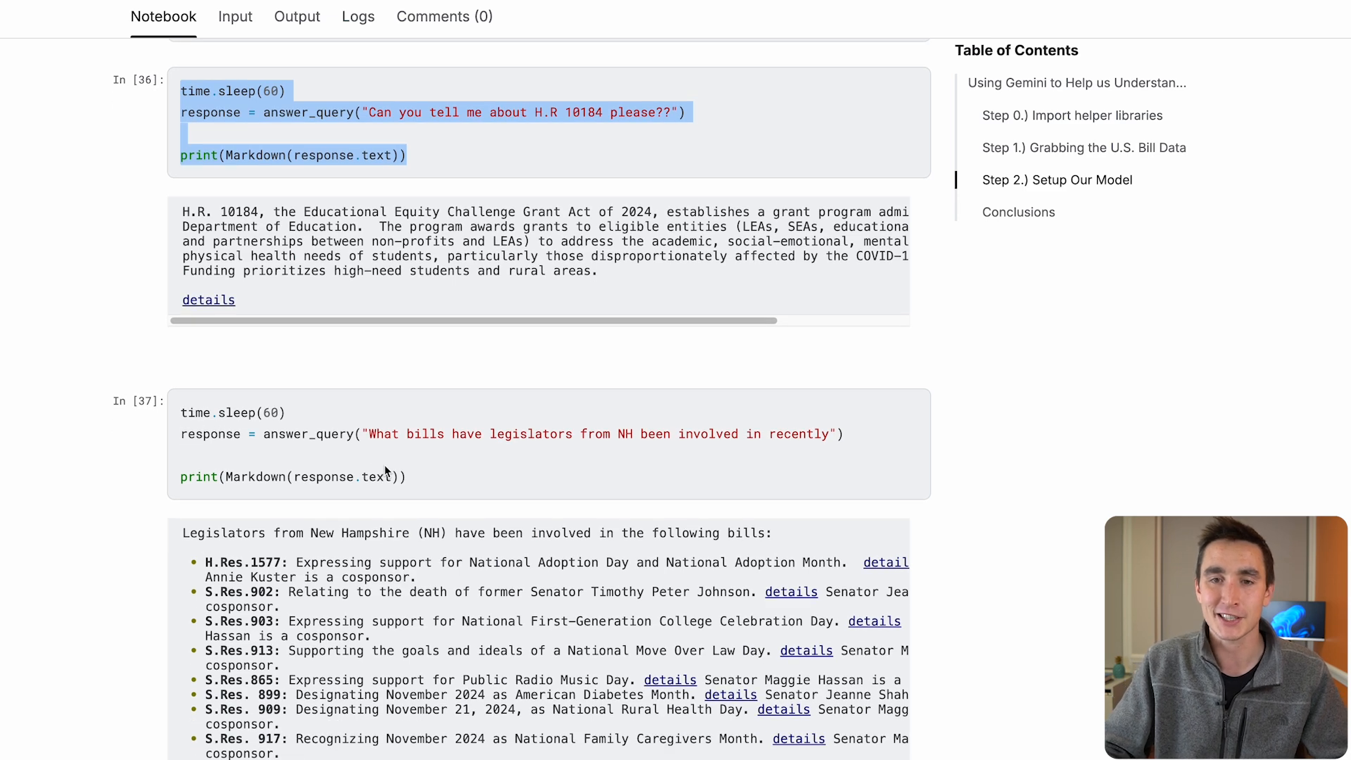